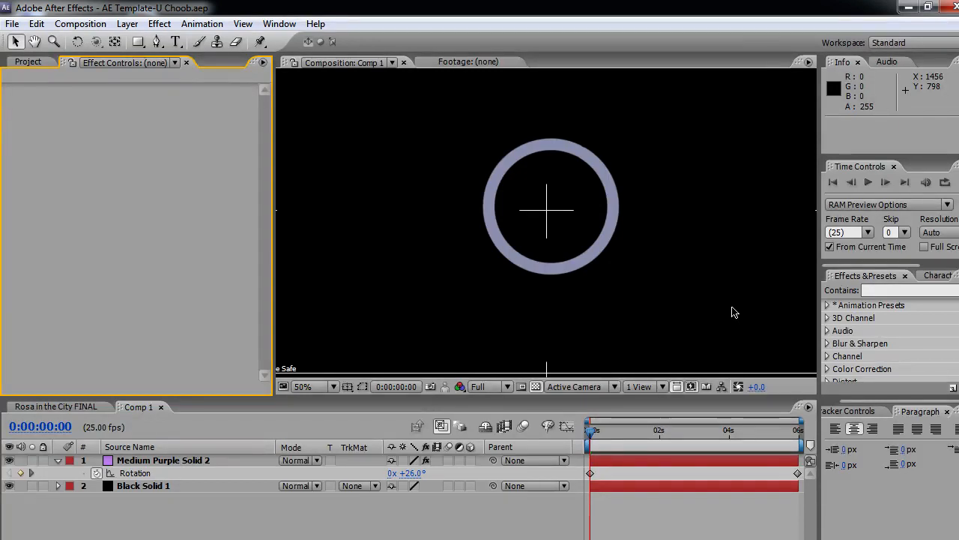
mouse_move(676, 330)
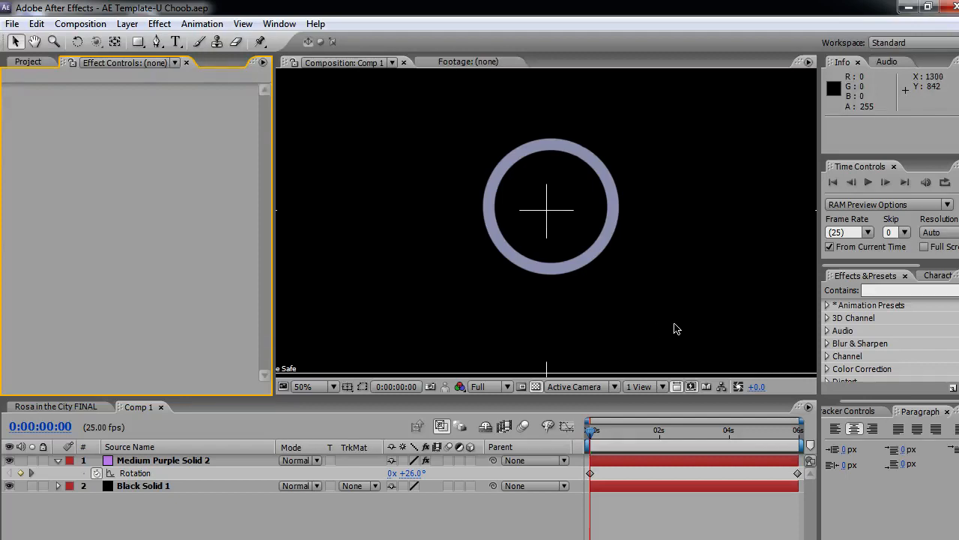
mouse_move(646, 331)
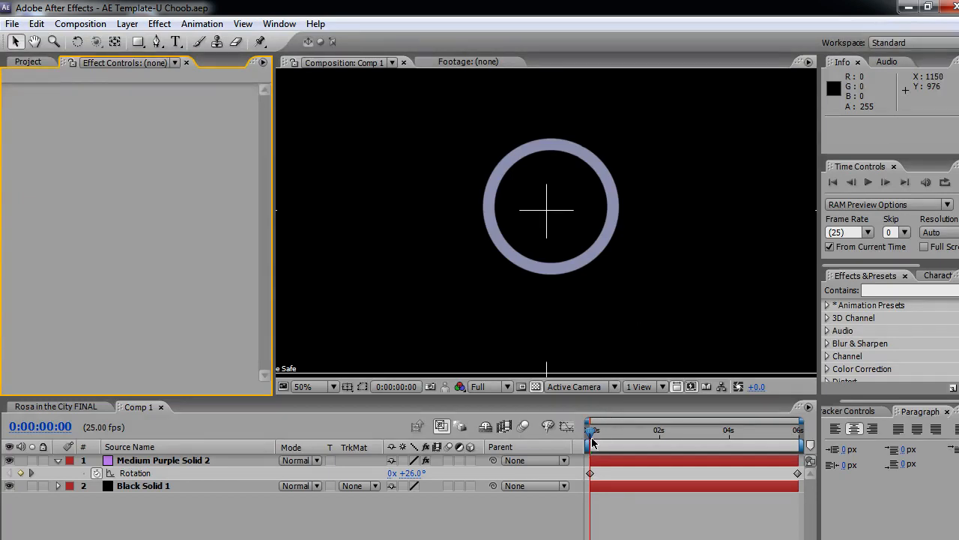
Step: Scrub through the existing animation to the end and back to the start
drag(592, 428, 606, 429)
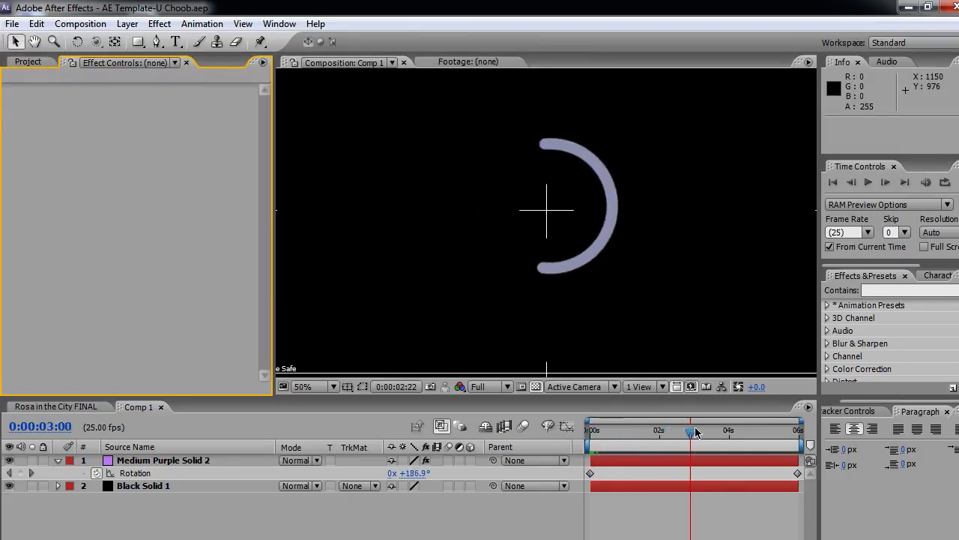
drag(690, 430, 801, 430)
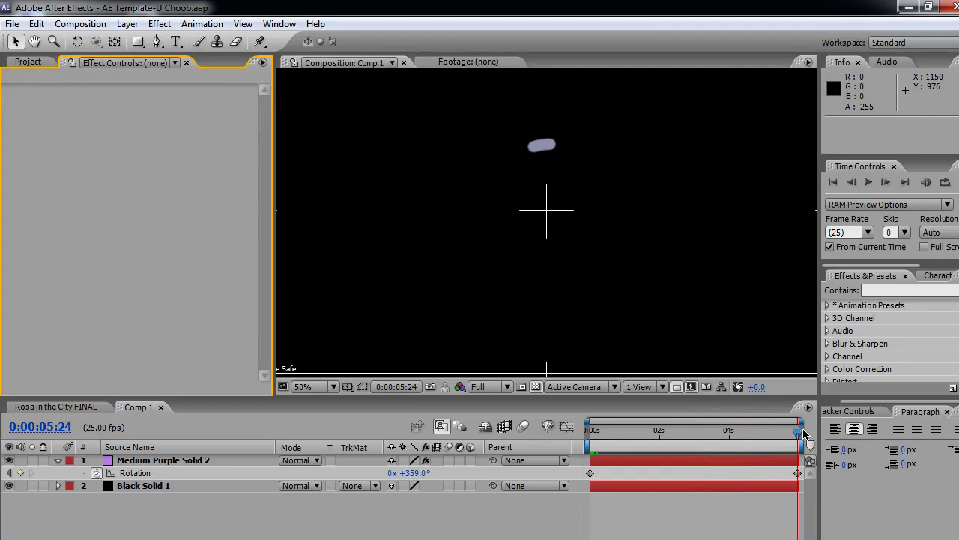
drag(803, 429, 605, 429)
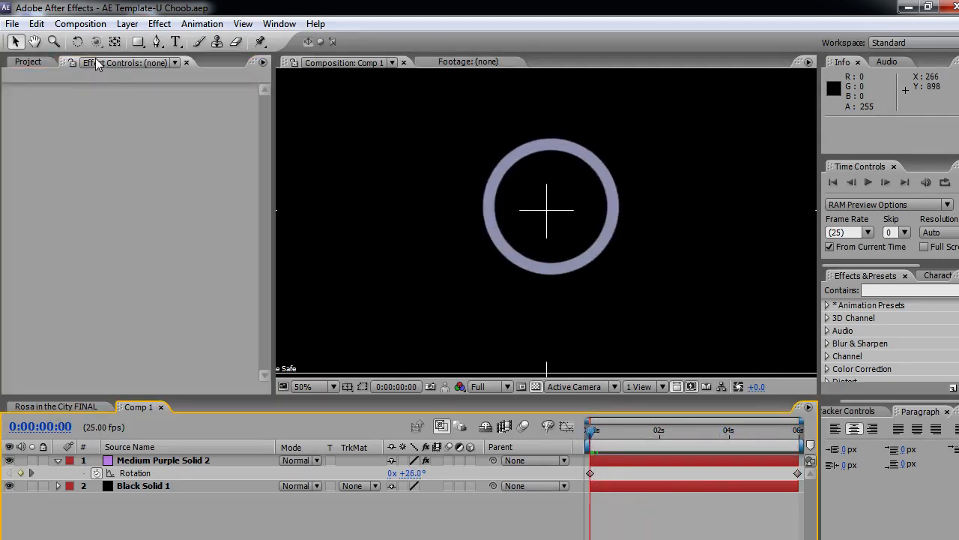
Step: Create Comp 2 with the HDV 720 25 preset and a 0:00:06:00 duration
click(81, 24)
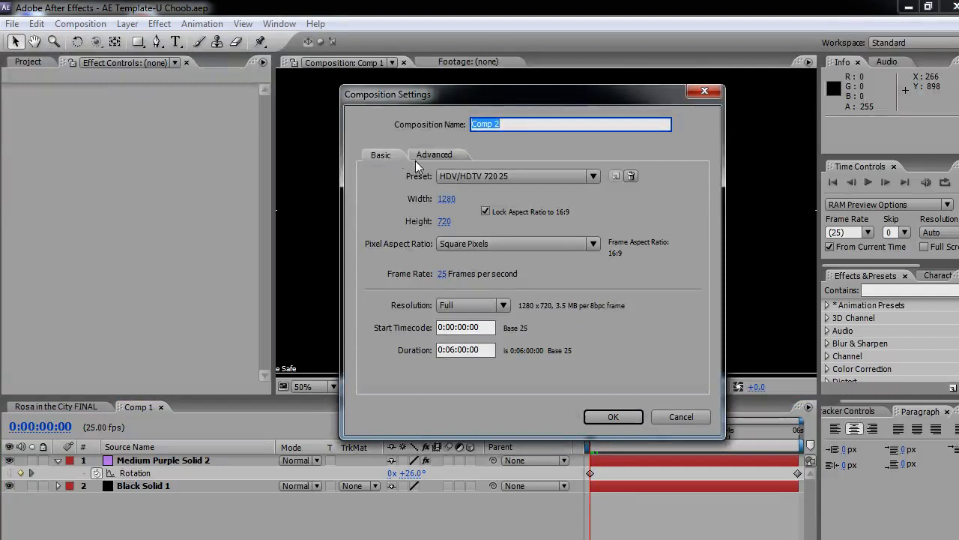
mouse_move(468, 367)
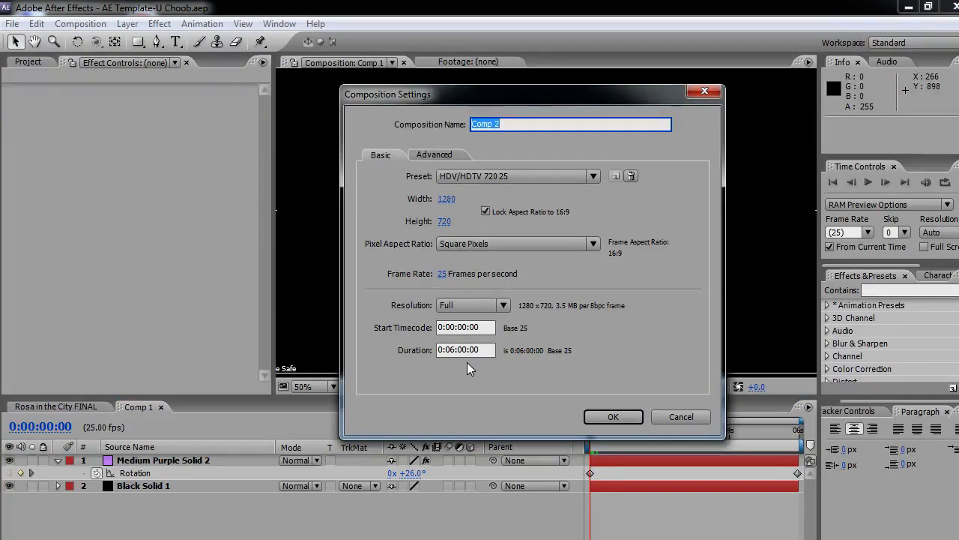
click(465, 351)
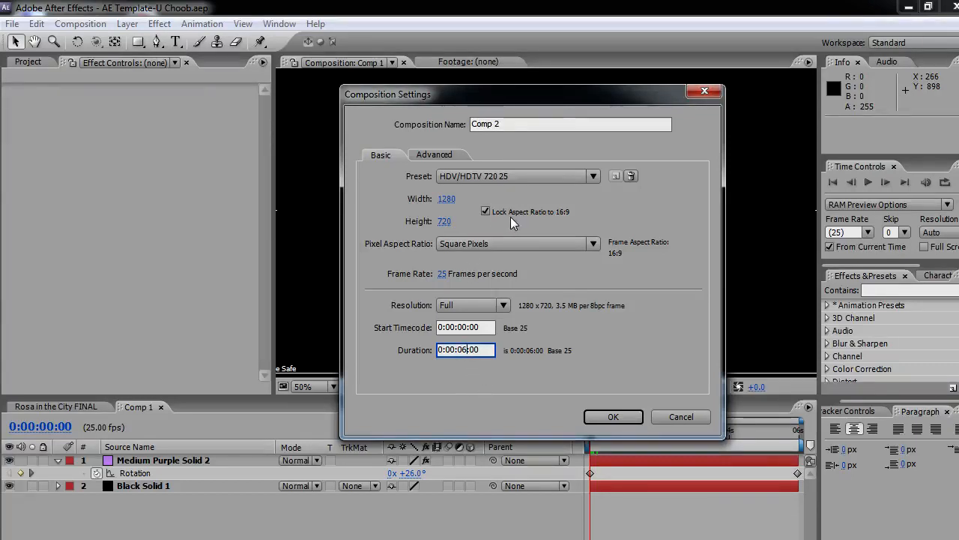
mouse_move(587, 331)
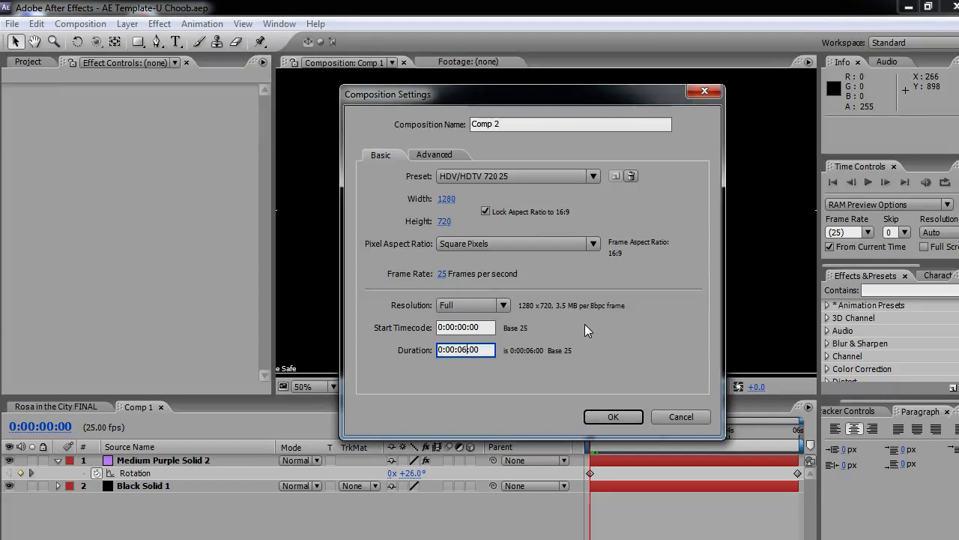
mouse_move(613, 417)
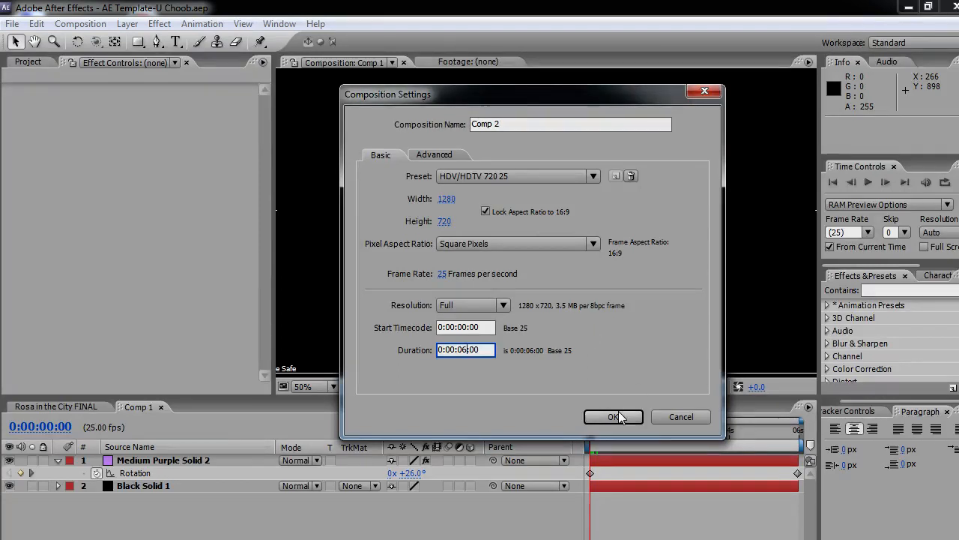
click(613, 416)
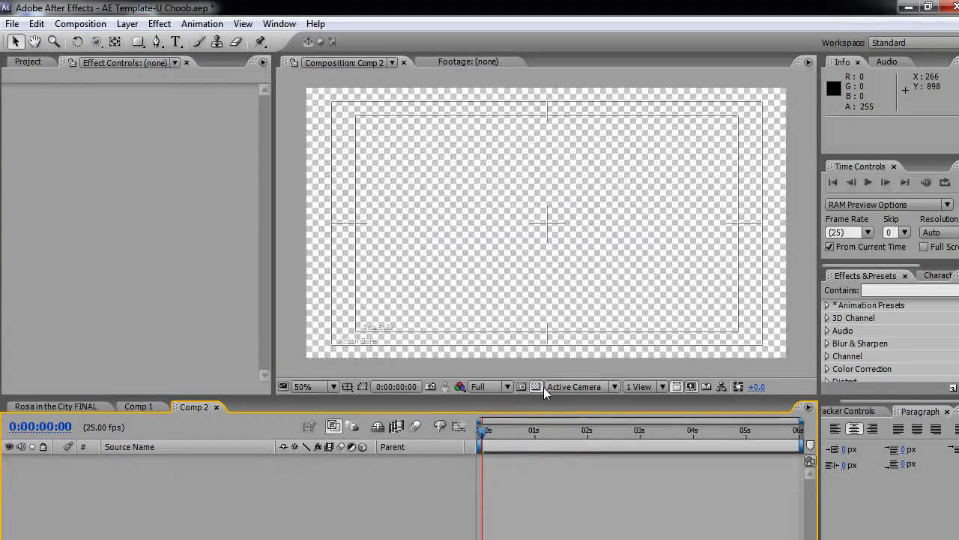
Step: Add a full-frame blue solid layer named 'throbber' to Comp 2
click(535, 386)
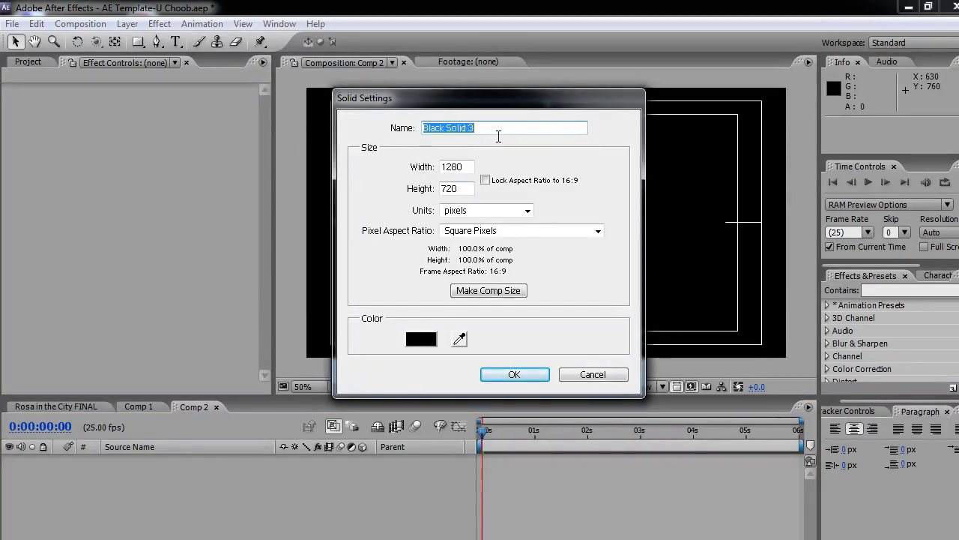
text(throbb)
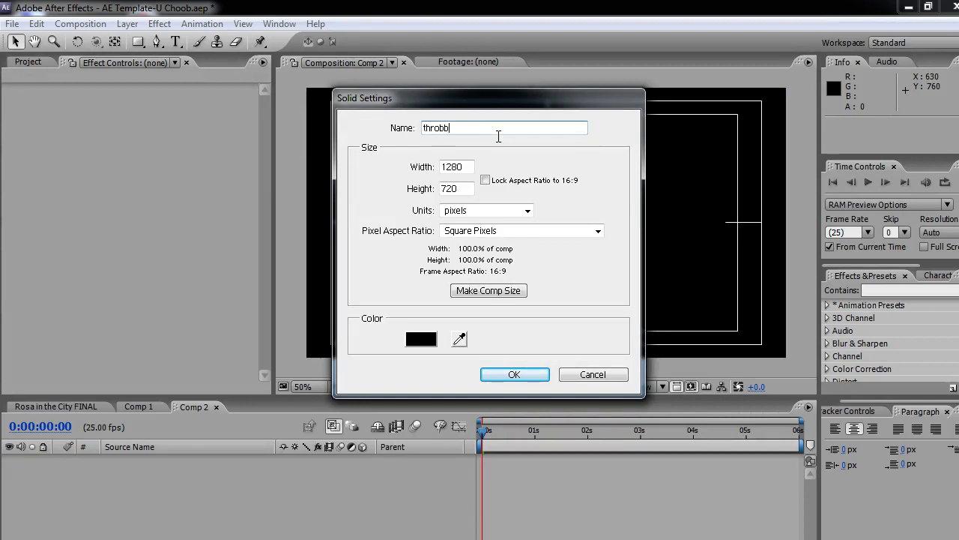
text(er)
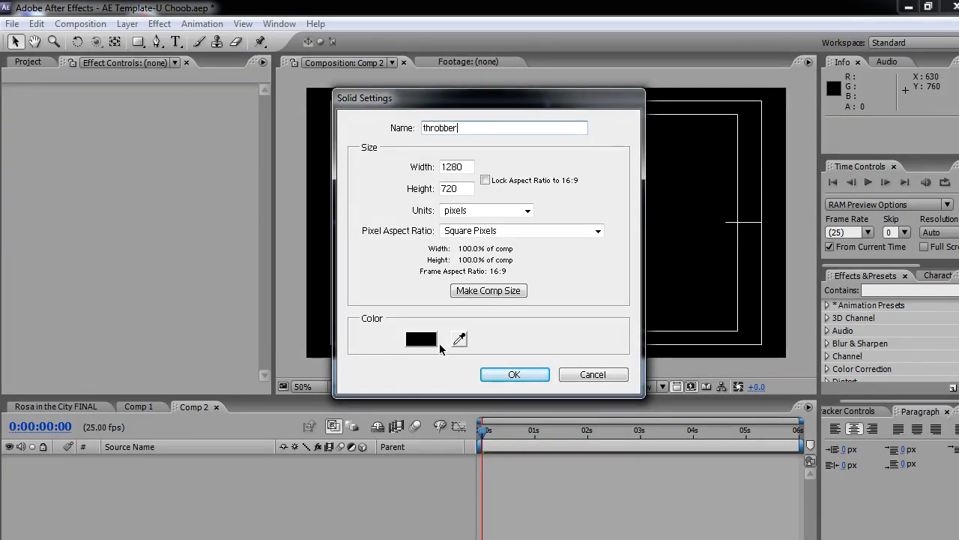
click(420, 339)
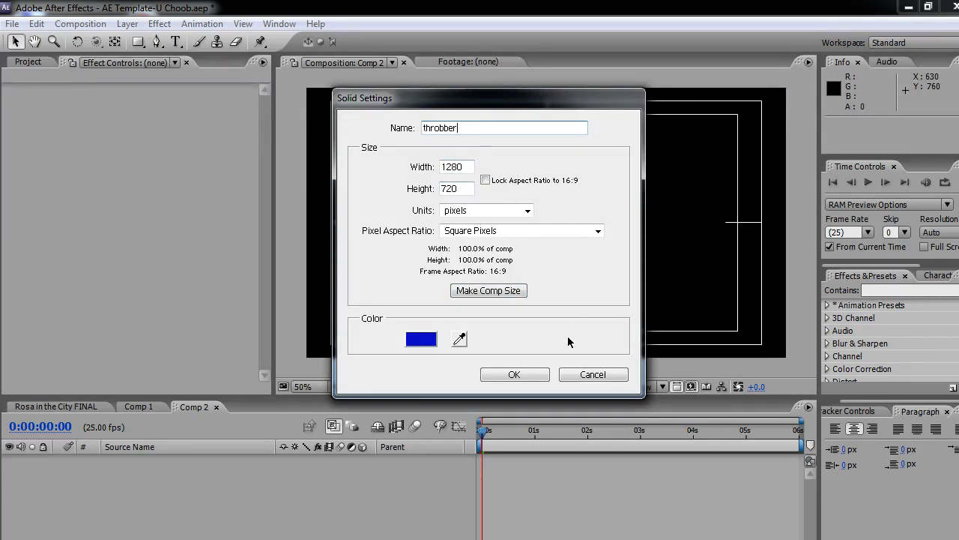
click(514, 375)
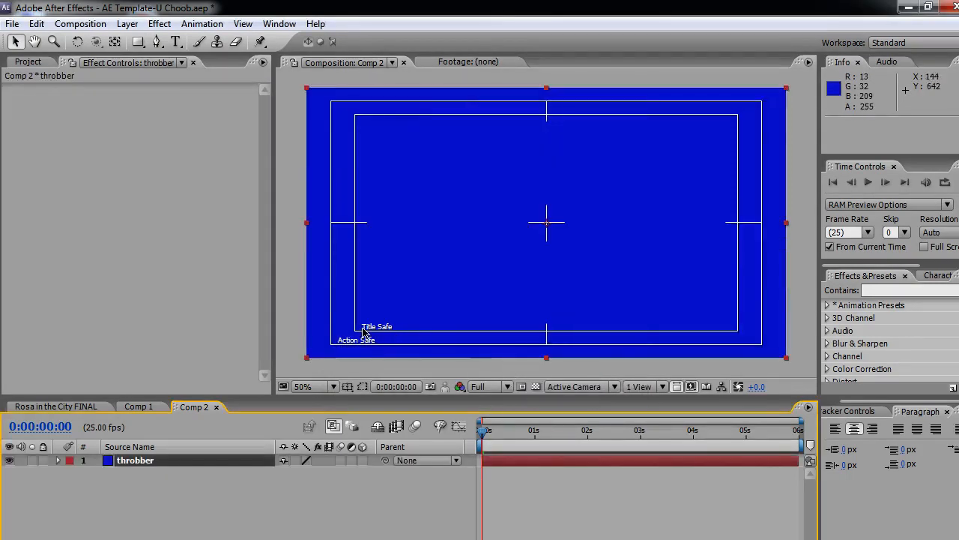
mouse_move(354, 332)
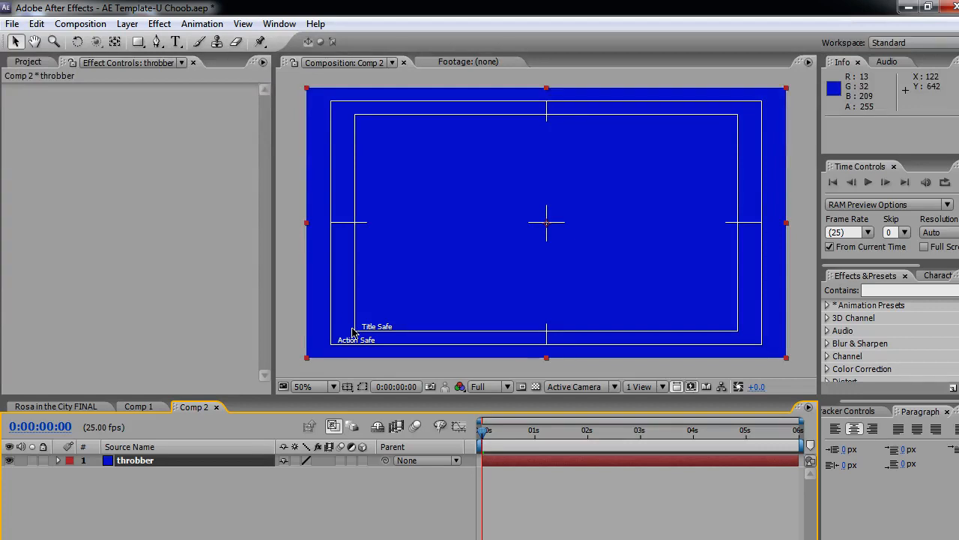
mouse_move(363, 333)
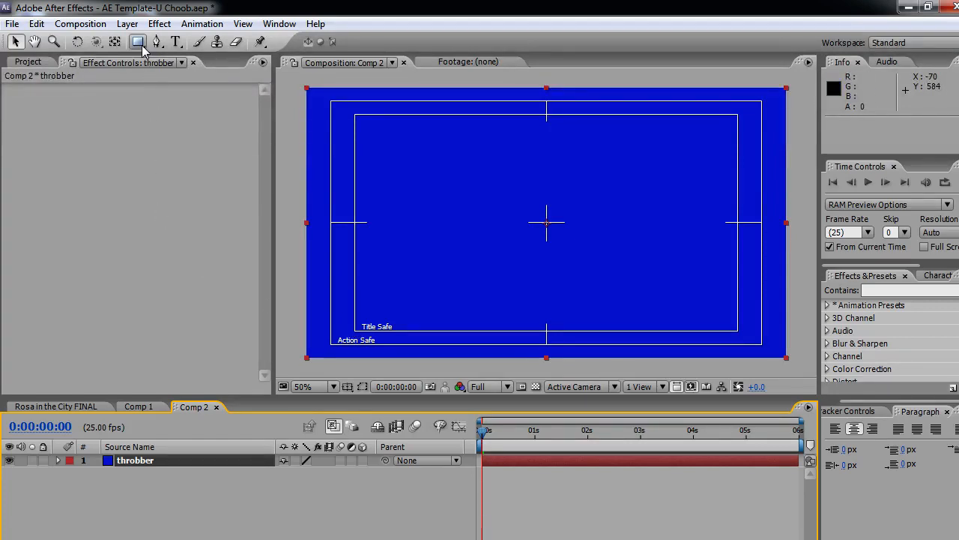
Step: Mask the throbber solid with an Ellipse Tool circle centred in the frame
click(138, 42)
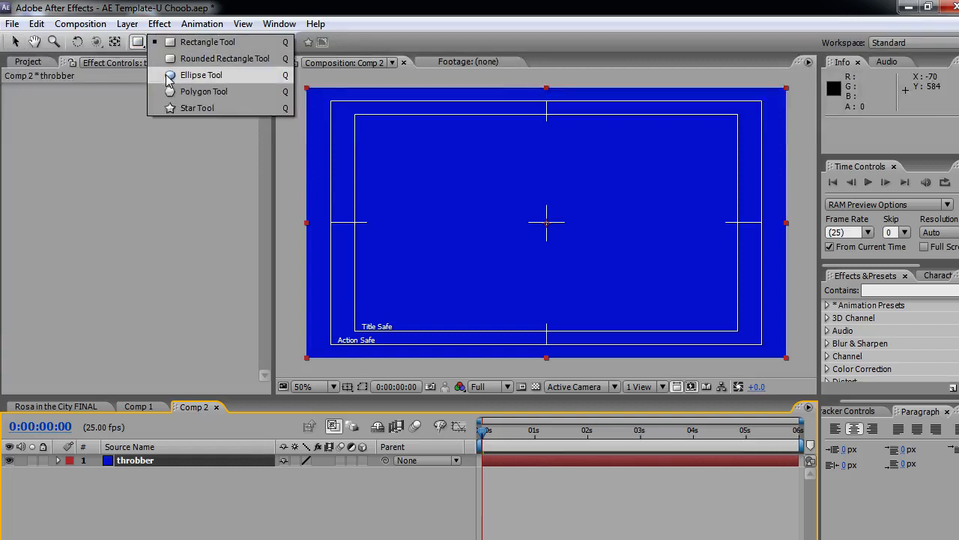
click(200, 75)
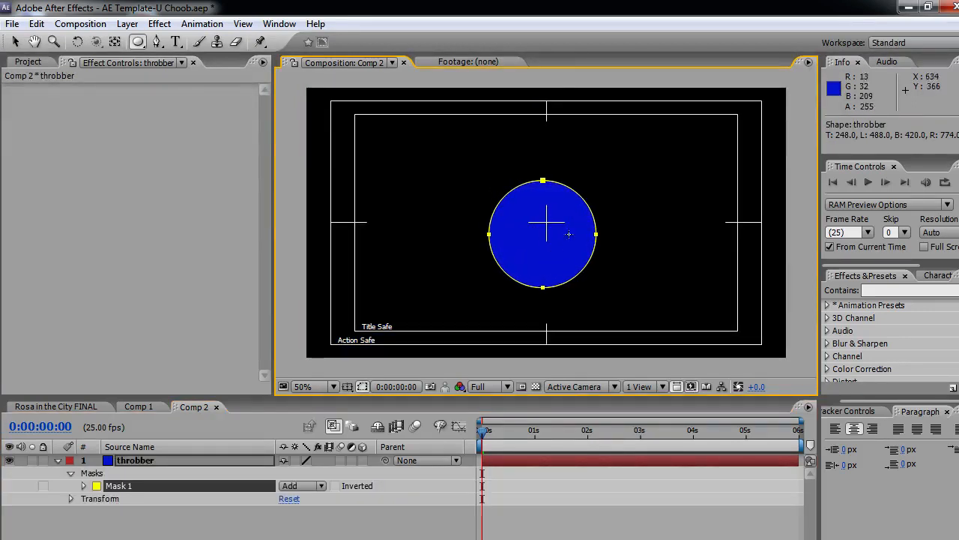
mouse_move(466, 257)
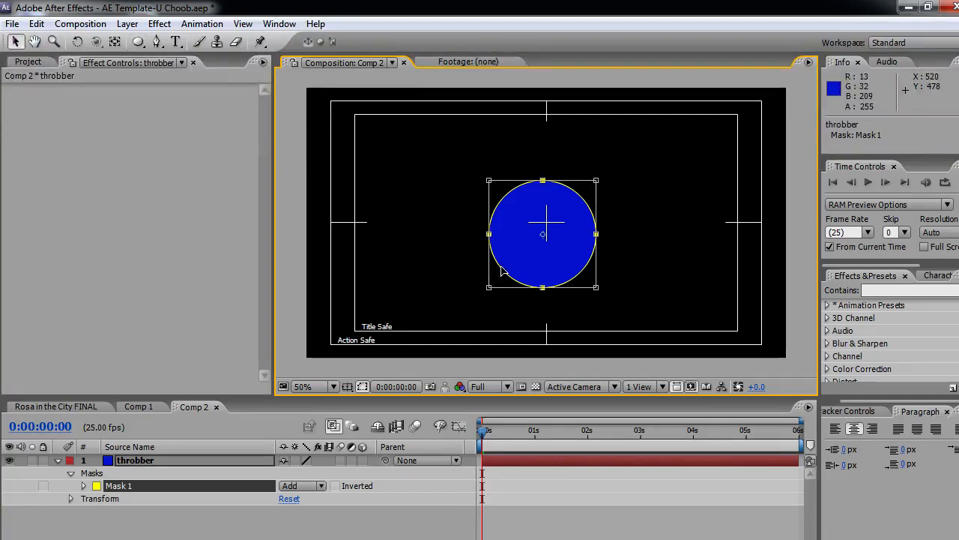
drag(543, 234, 546, 222)
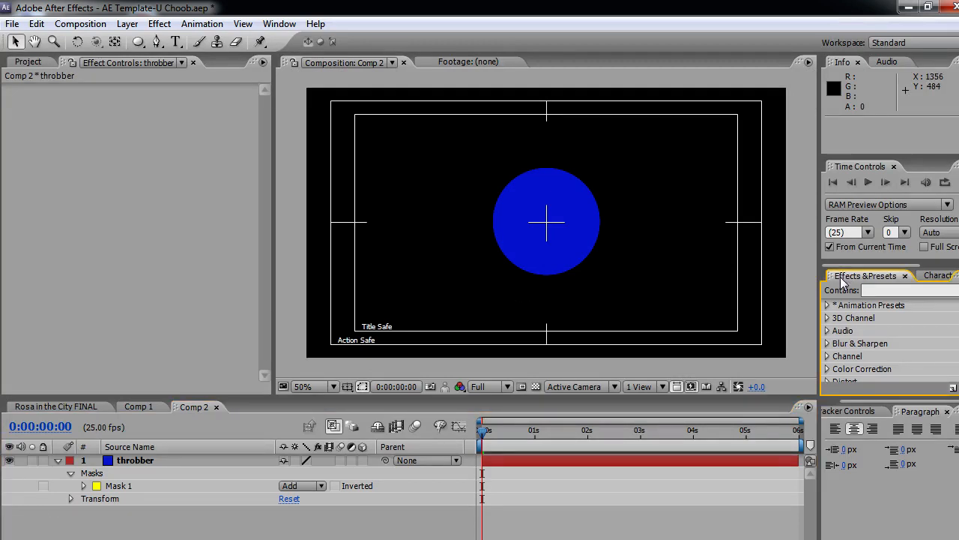
Step: Search 'strok' in Effects & Presets and apply Generate > Stroke to the throbber layer
click(899, 291)
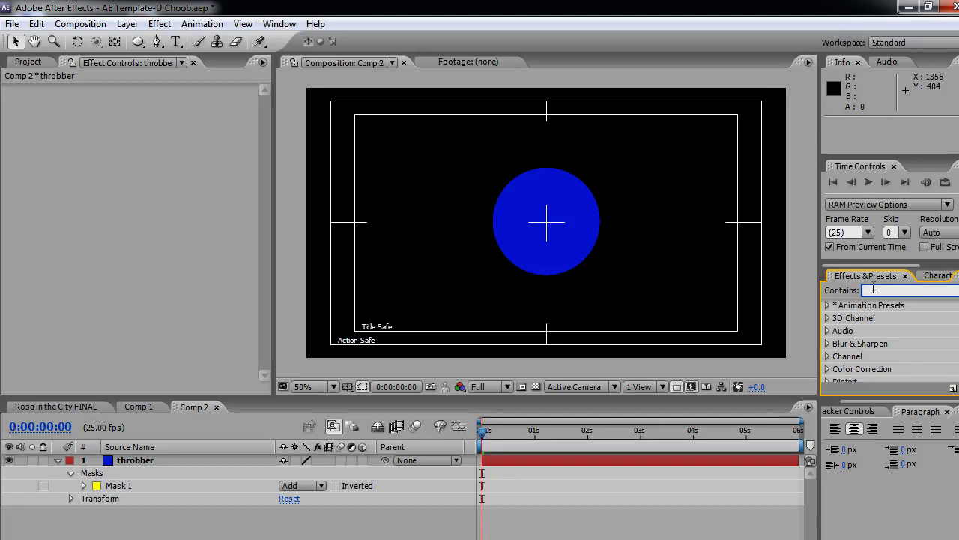
text(stroke)
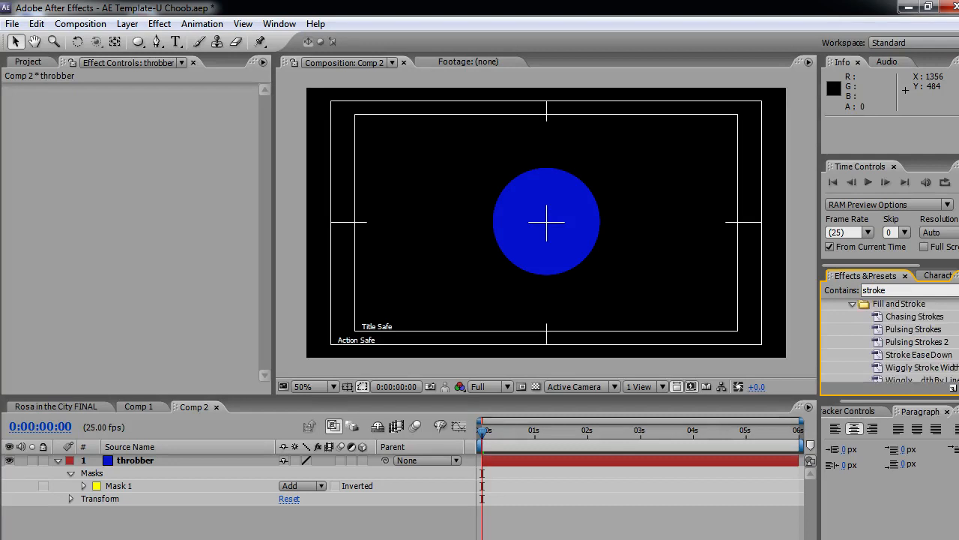
scroll(down, 3)
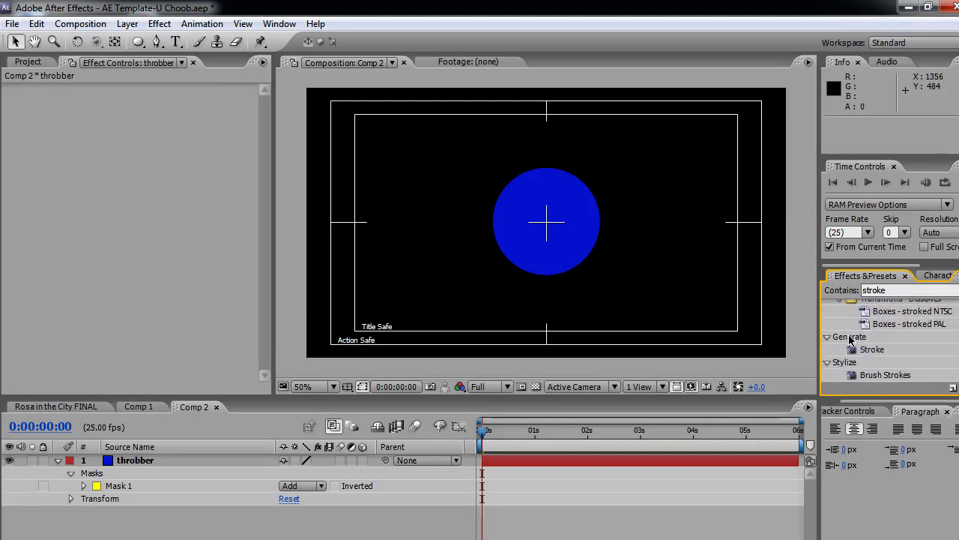
mouse_move(872, 384)
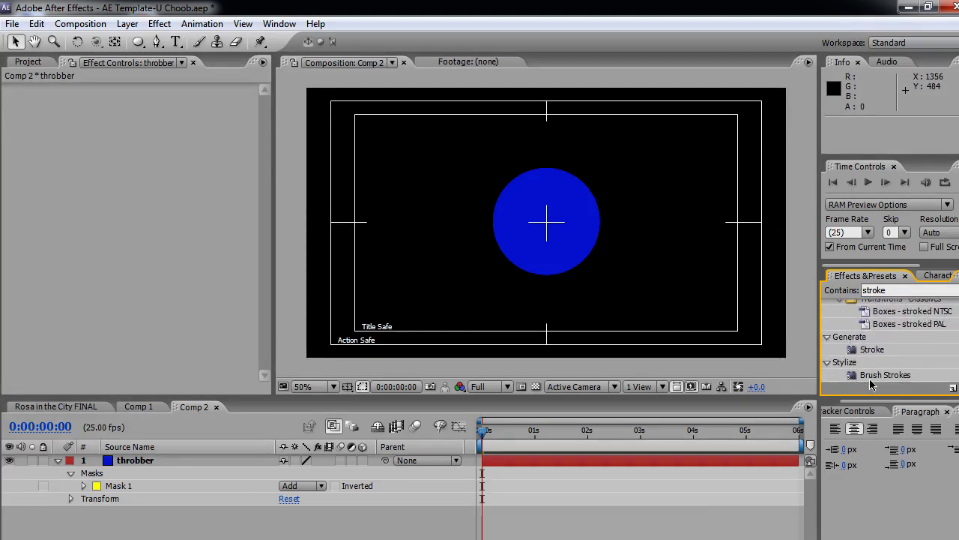
click(872, 349)
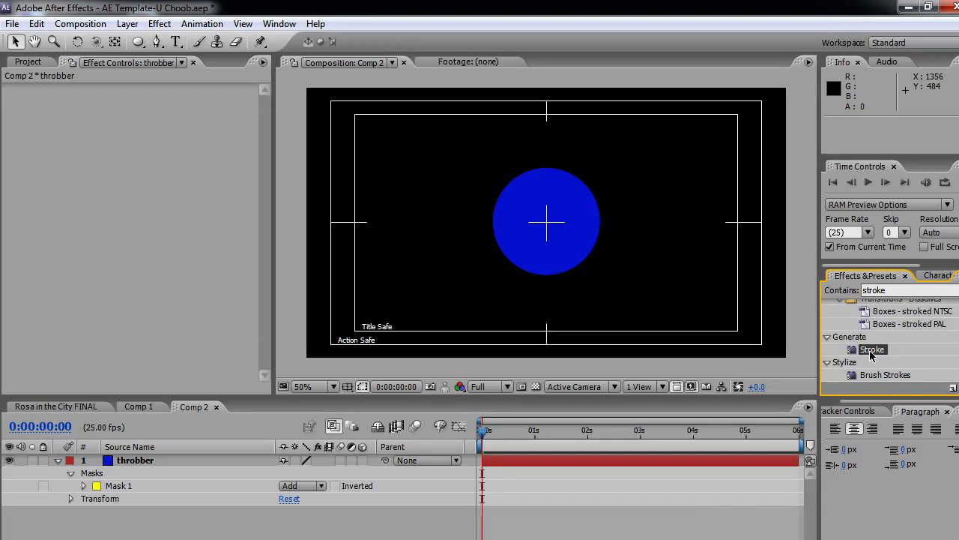
mouse_move(878, 357)
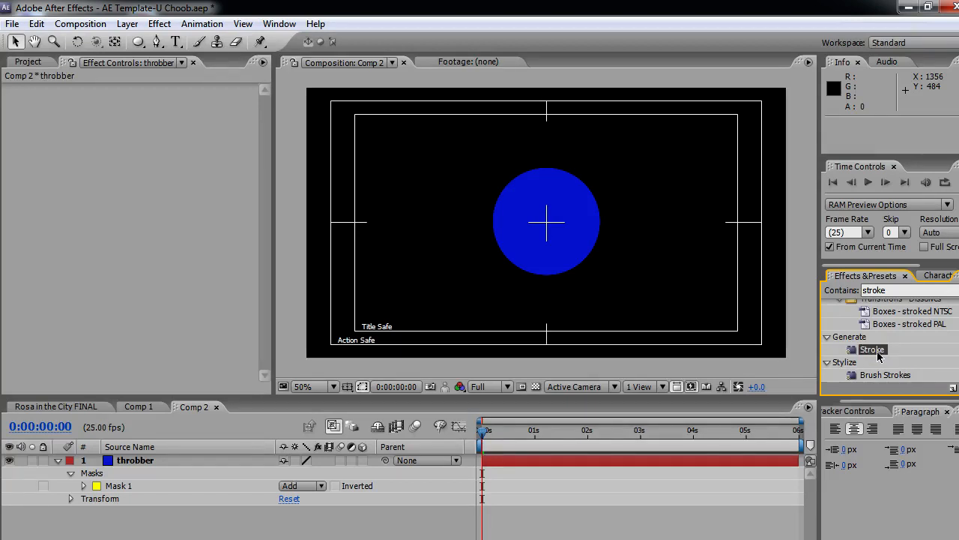
mouse_move(617, 412)
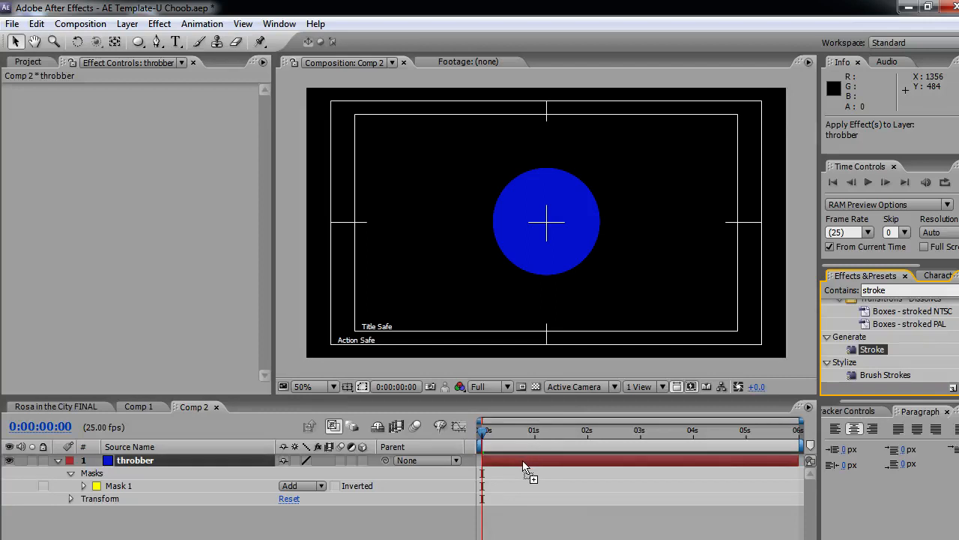
double_click(872, 349)
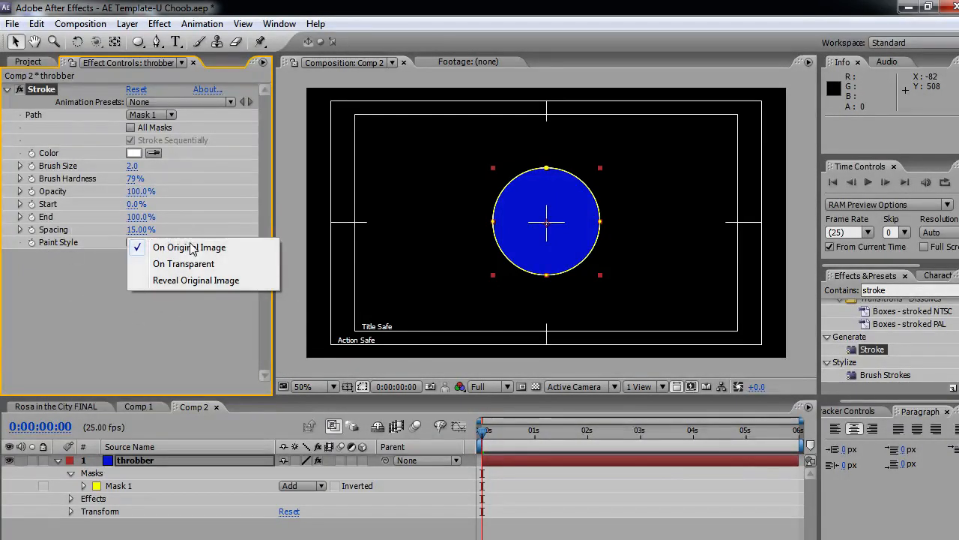
Step: Set Stroke Paint Style to On Transparent, Brush Size 8 and a grey Color
click(183, 264)
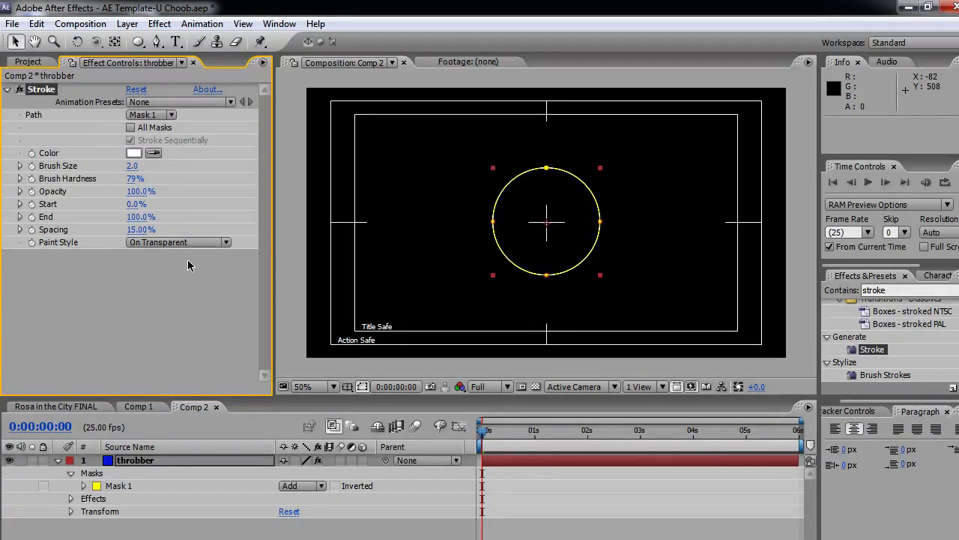
mouse_move(547, 238)
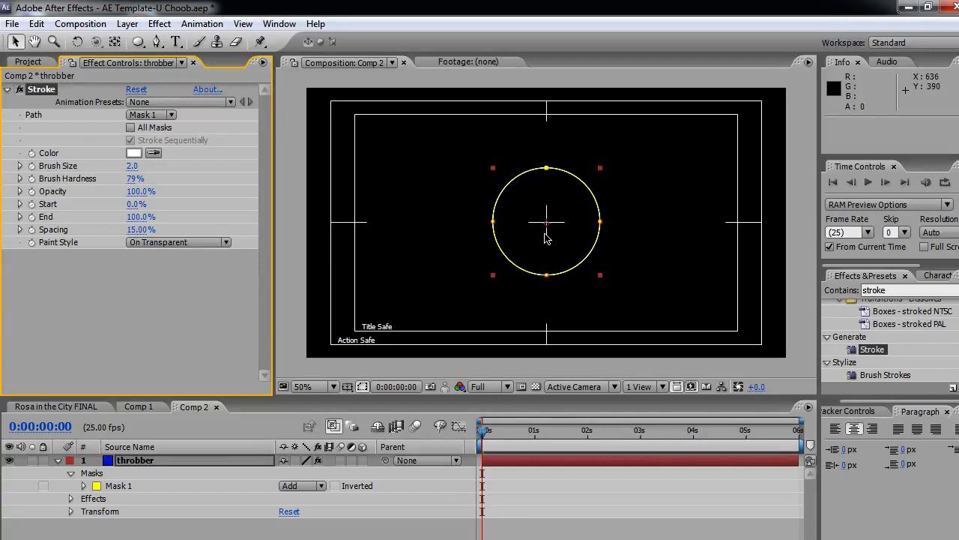
click(315, 387)
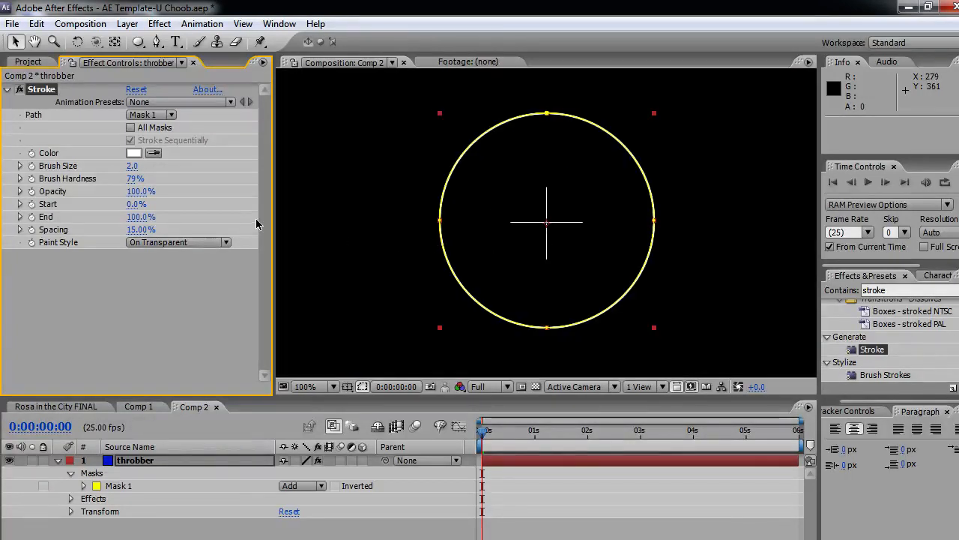
double_click(133, 165)
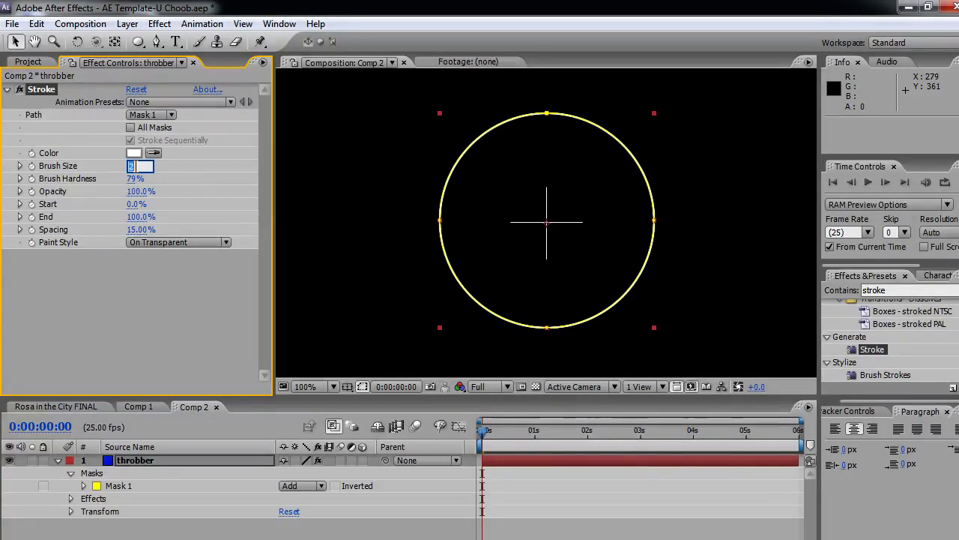
text(8)
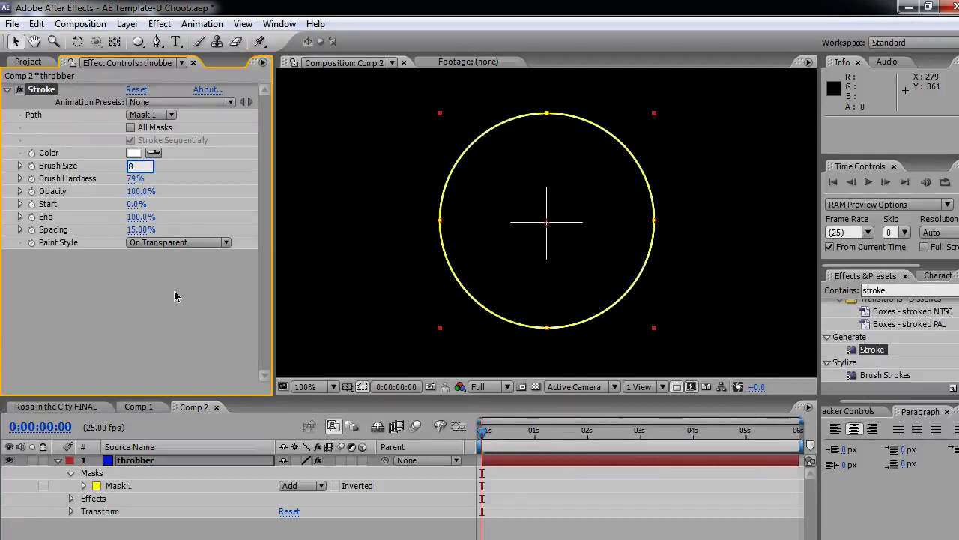
key(Return)
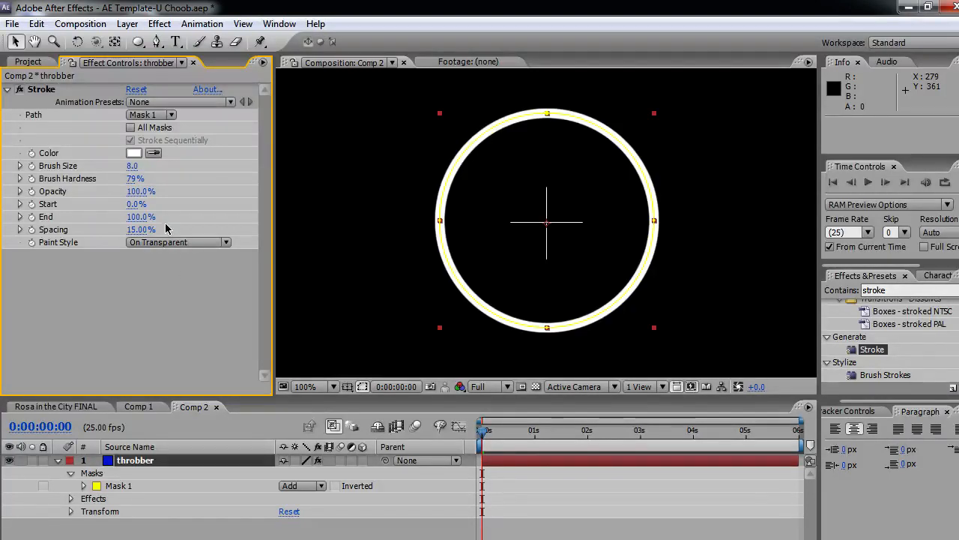
mouse_move(99, 155)
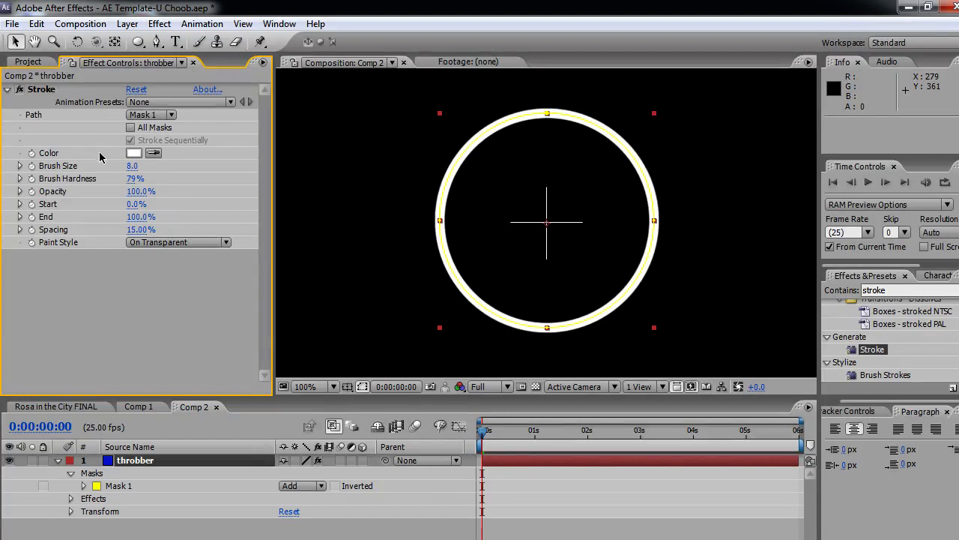
click(134, 153)
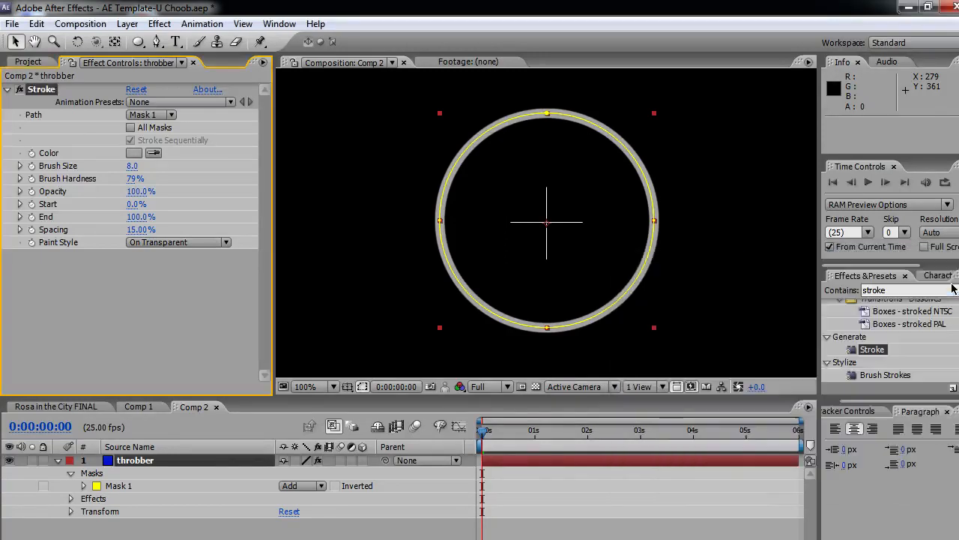
click(302, 386)
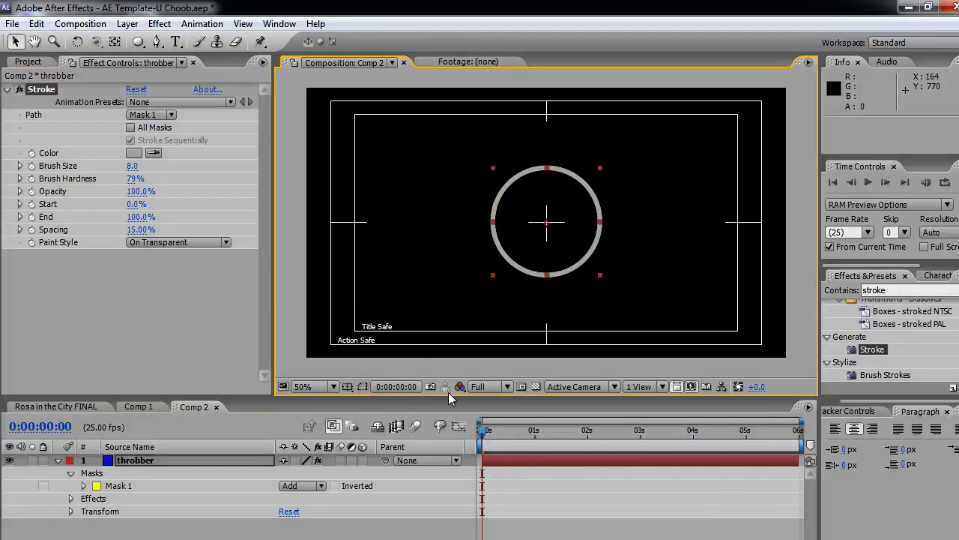
Step: Turn off the Title/Action Safe guides in the Composition panel view options
click(460, 387)
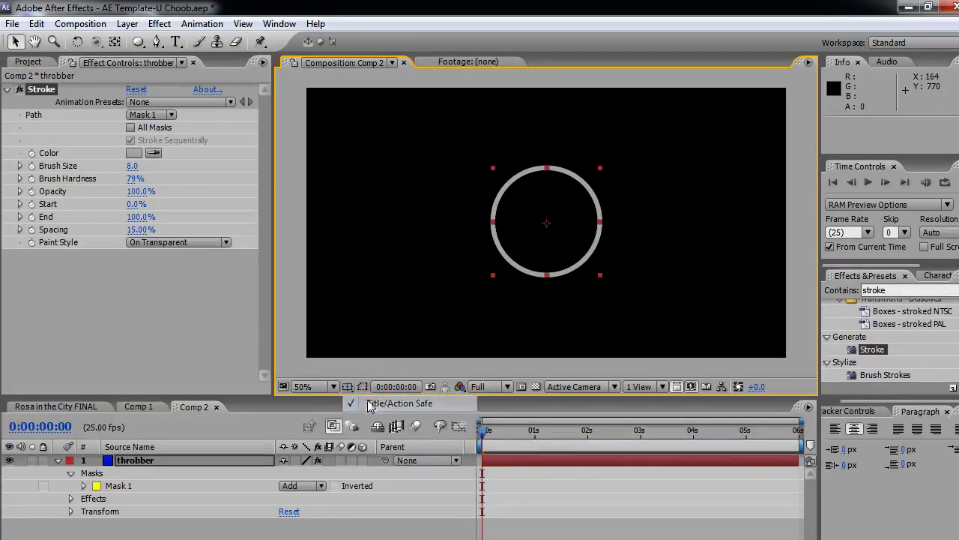
click(302, 387)
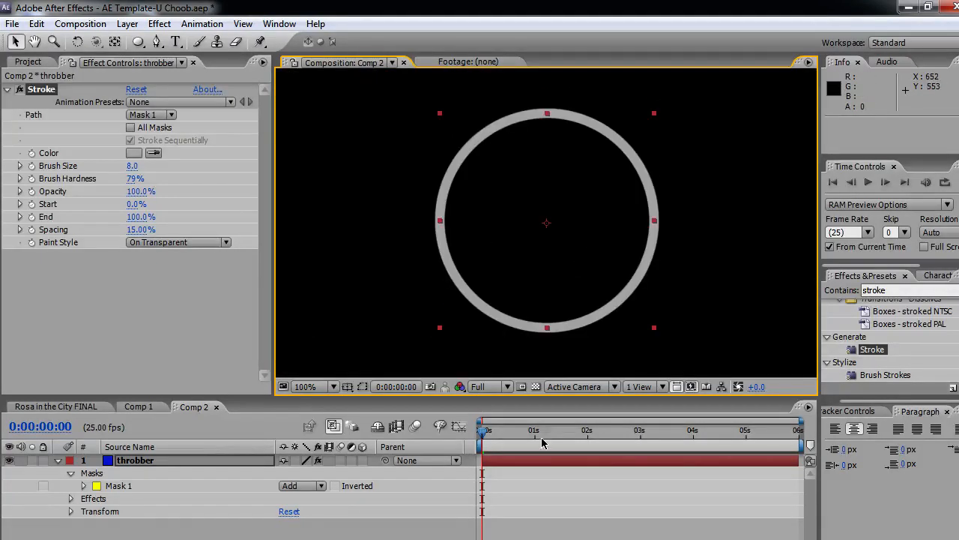
mouse_move(496, 438)
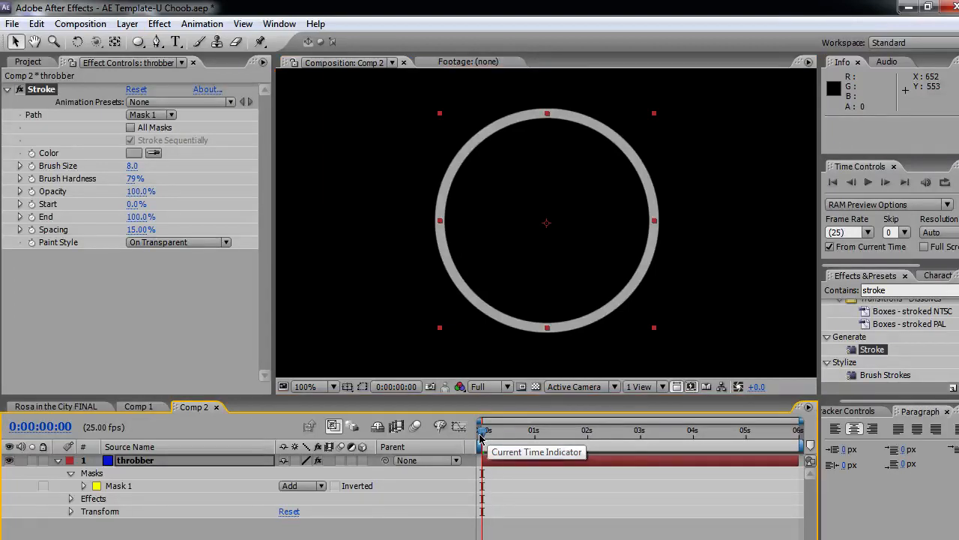
mouse_move(366, 308)
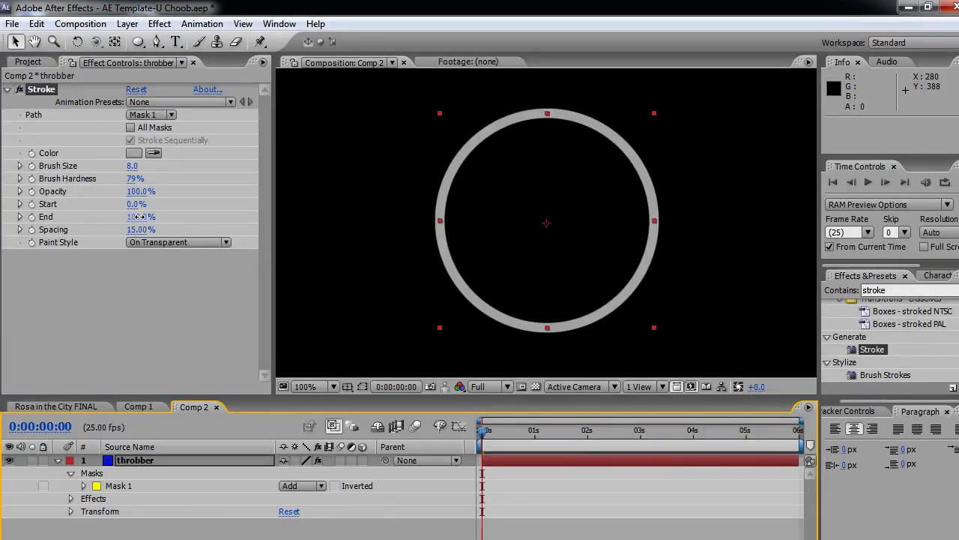
Step: Set Stroke End to 90% and add a keyframe for it at the first frame
drag(141, 215, 132, 216)
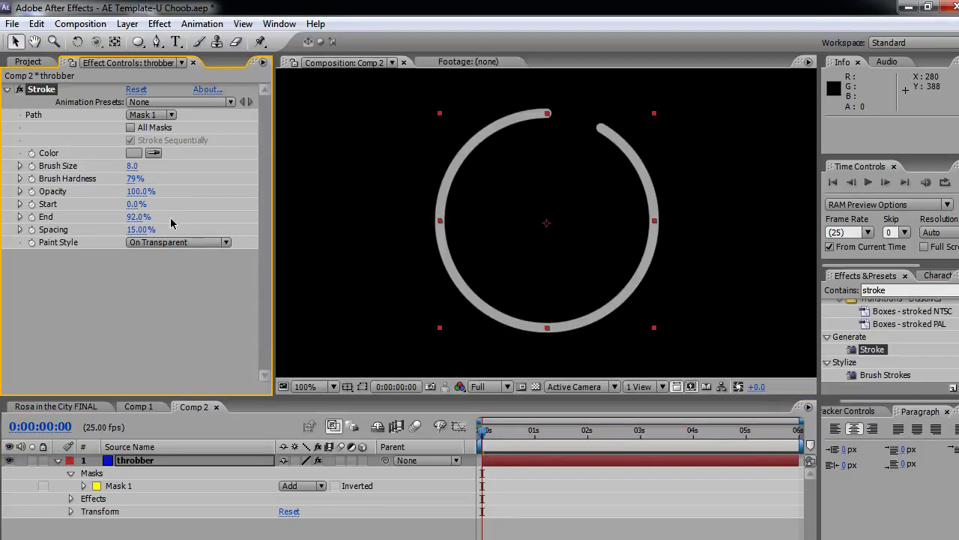
double_click(138, 216)
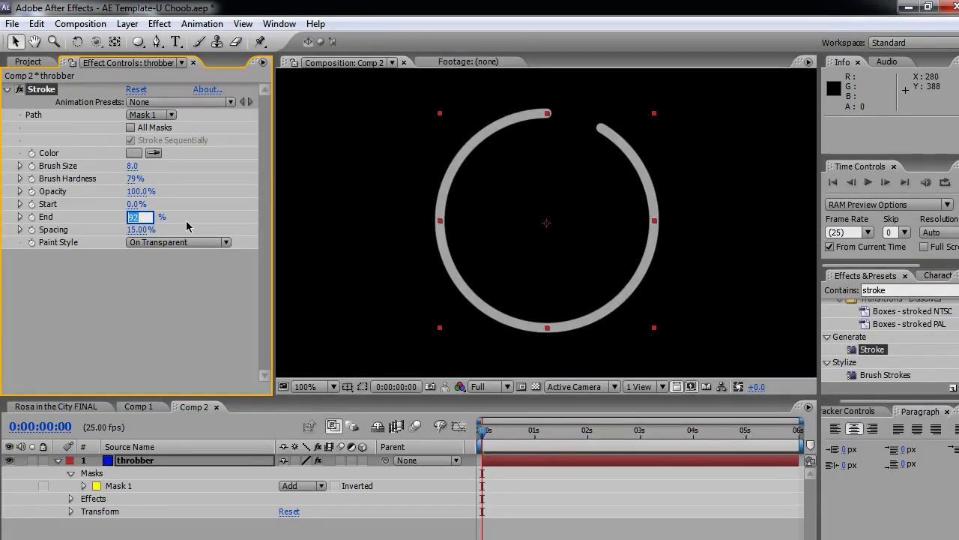
text(90.0%)
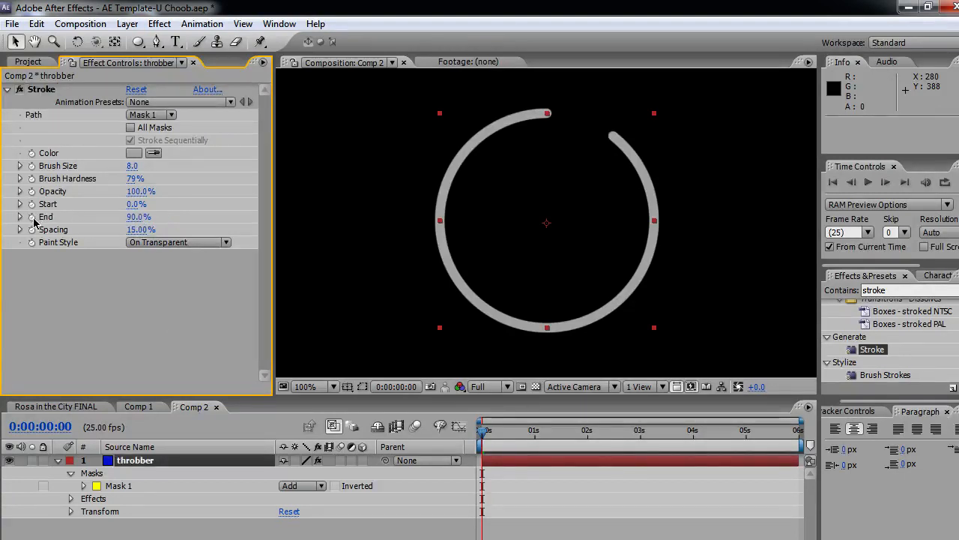
click(45, 216)
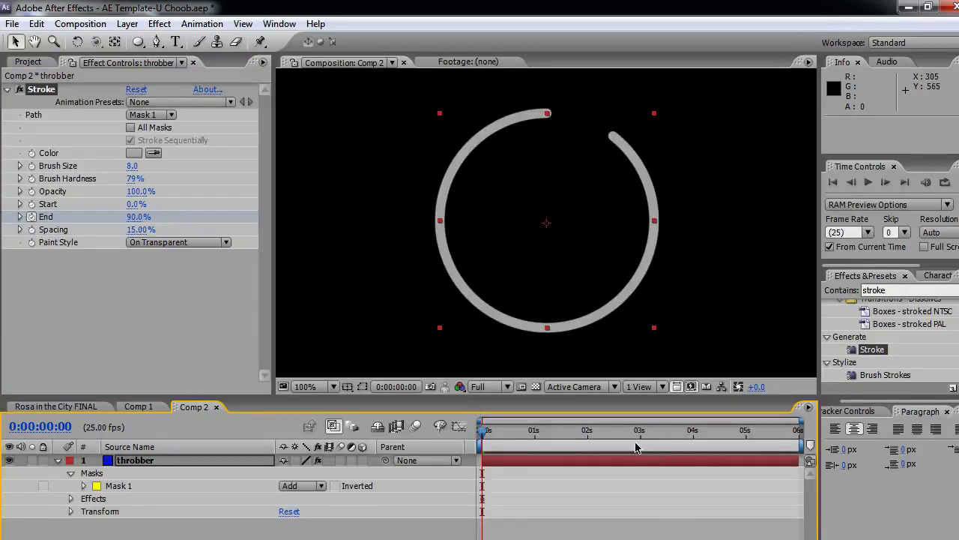
Step: At the composition's last frame, lower Stroke End to about 8% for a second keyframe
drag(487, 428, 798, 429)
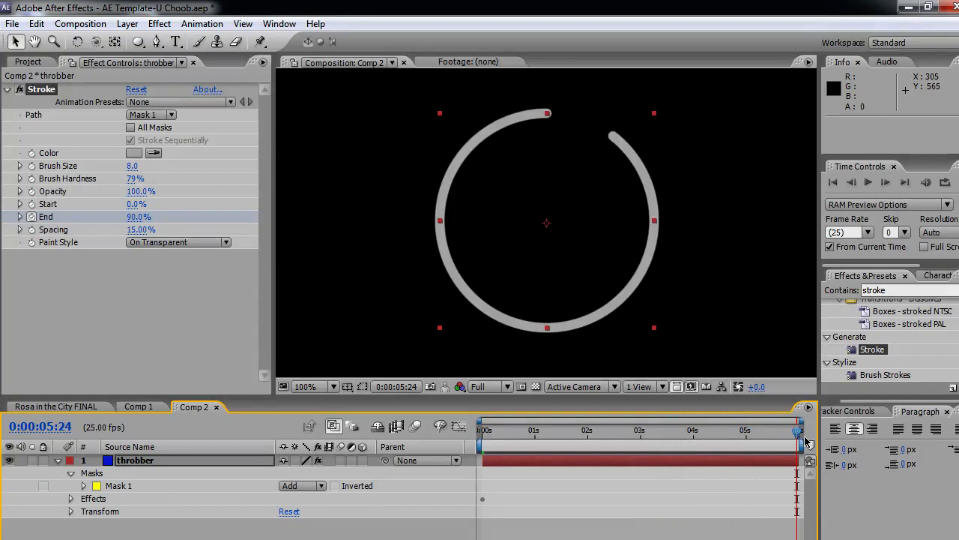
mouse_move(333, 292)
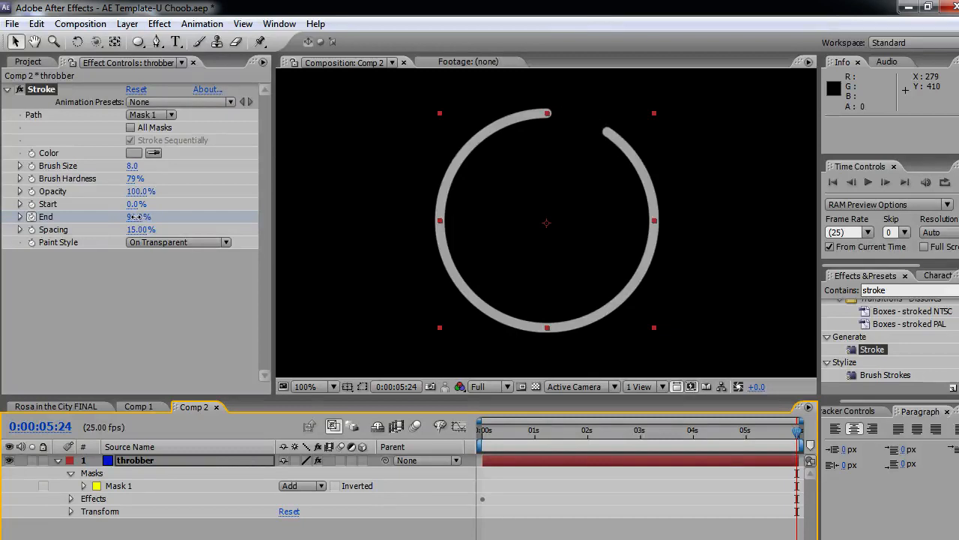
drag(138, 216, 138, 216)
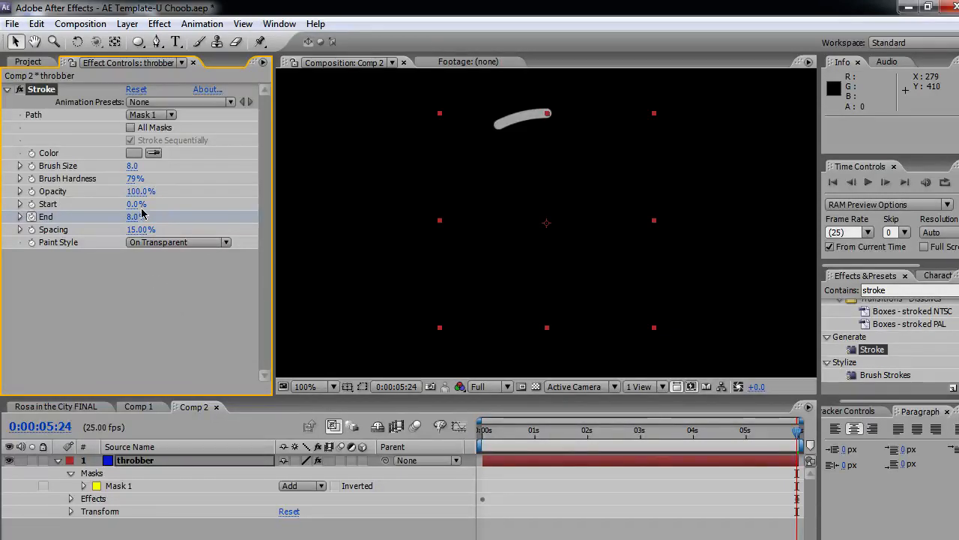
mouse_move(533, 417)
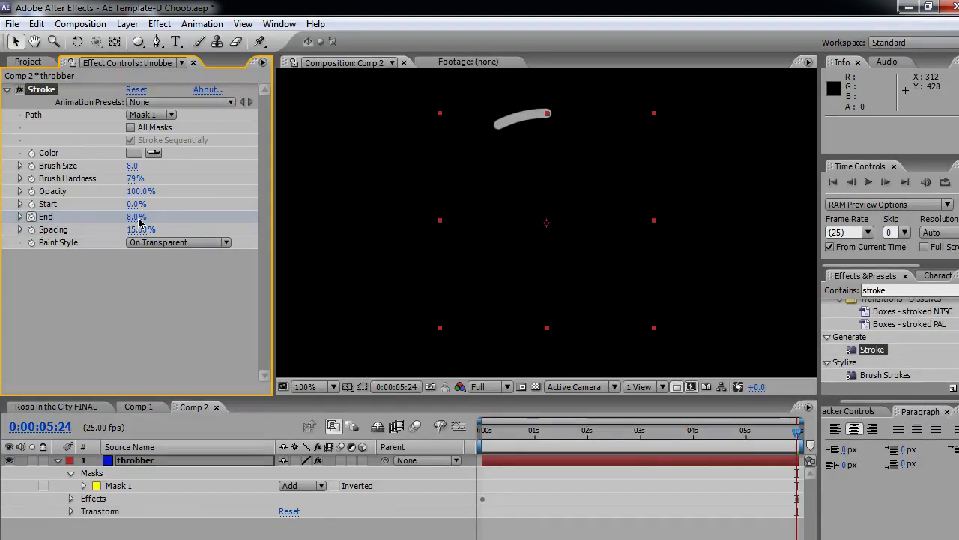
mouse_move(479, 144)
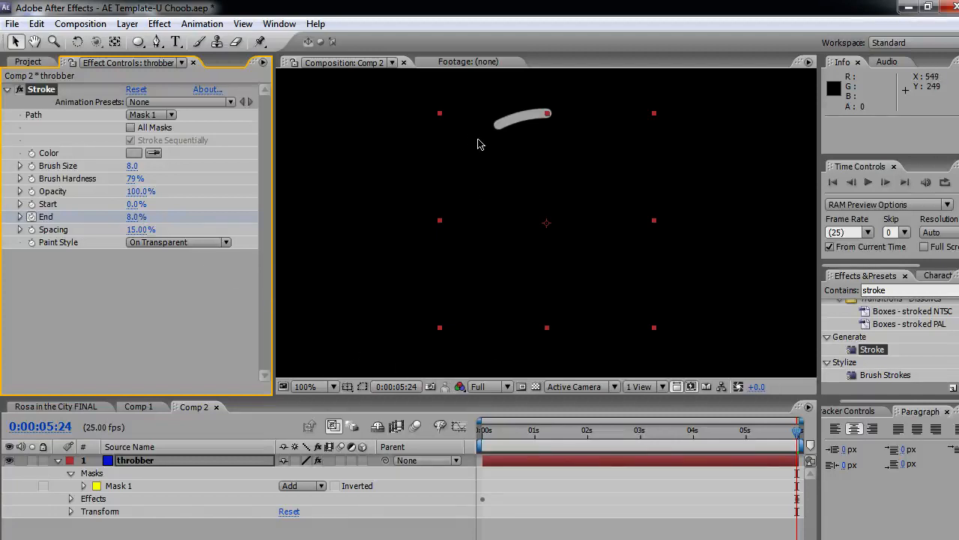
mouse_move(504, 140)
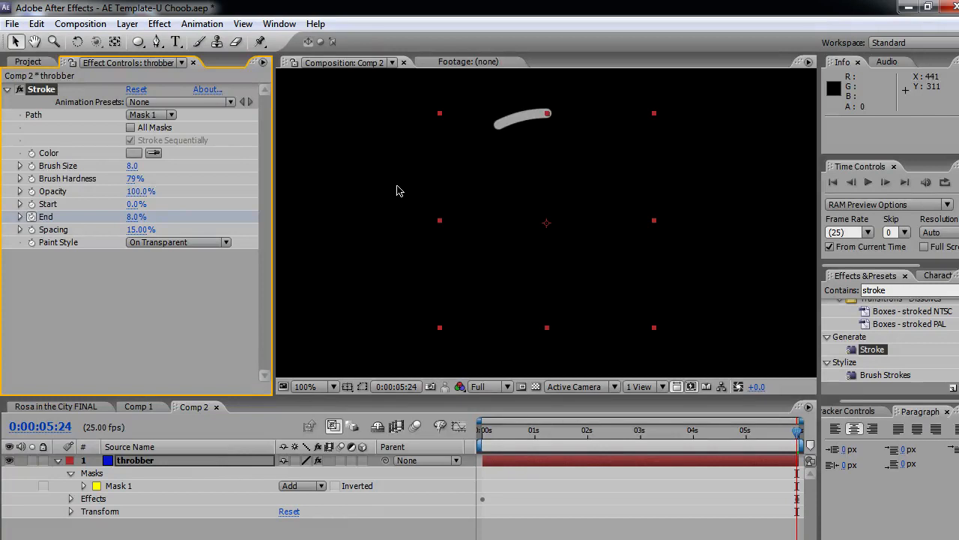
mouse_move(458, 228)
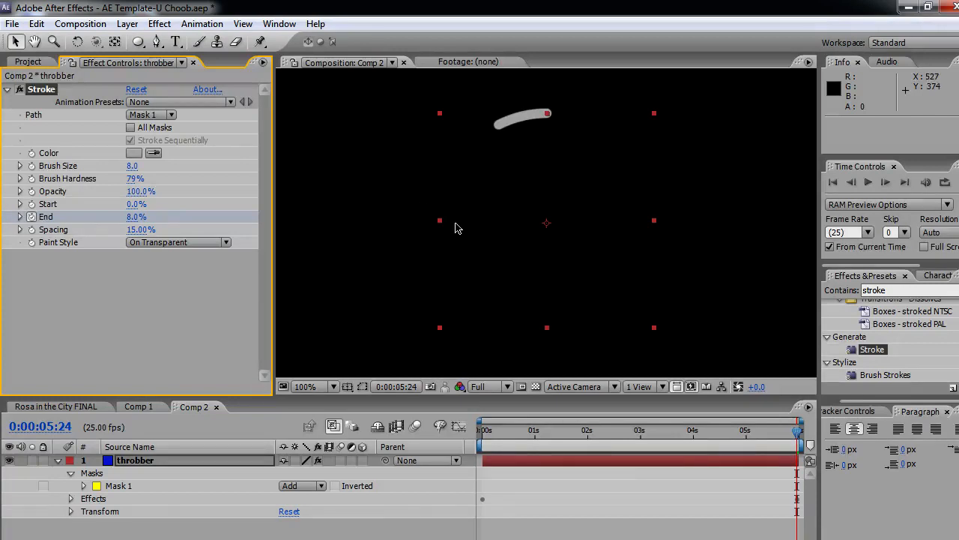
Step: Scrub the time indicator back to 0:00:00:00 to preview the shrinking arc
drag(797, 429, 501, 428)
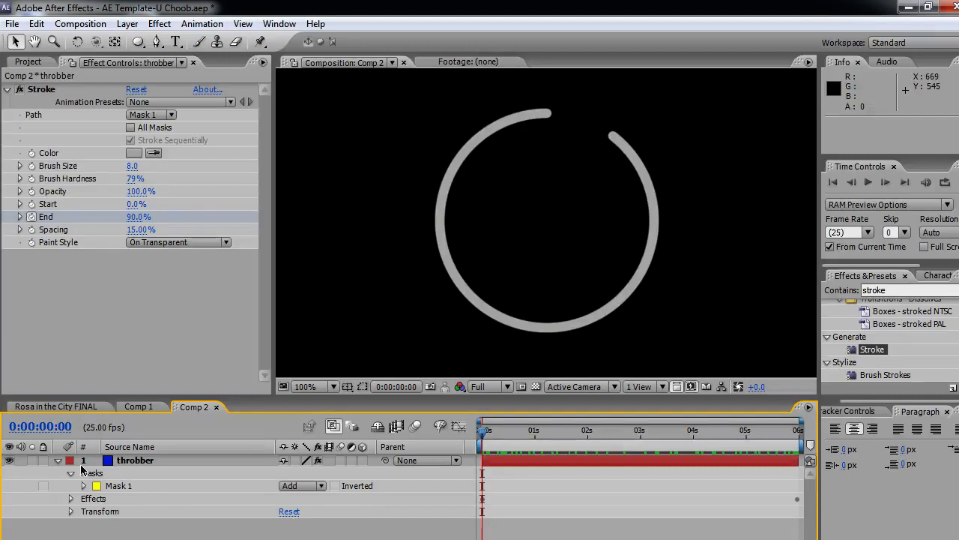
Step: Set the throbber layer's Rotation to 29° at frame 0 and zoom the viewer to 50%
click(57, 461)
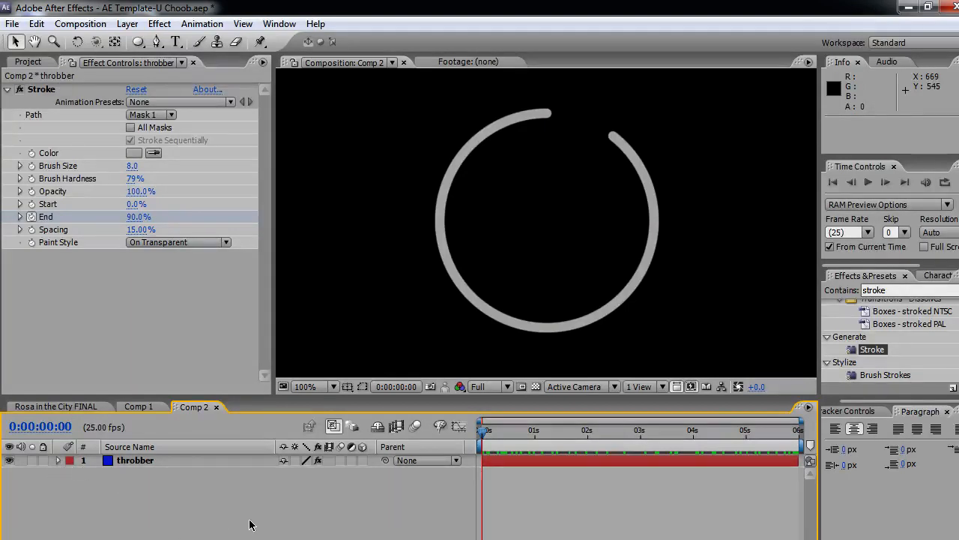
click(135, 460)
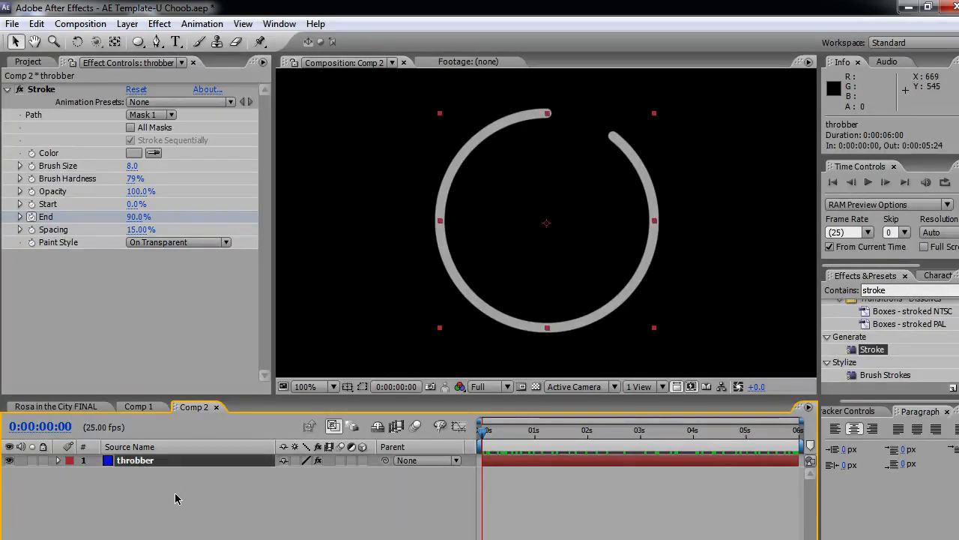
click(56, 460)
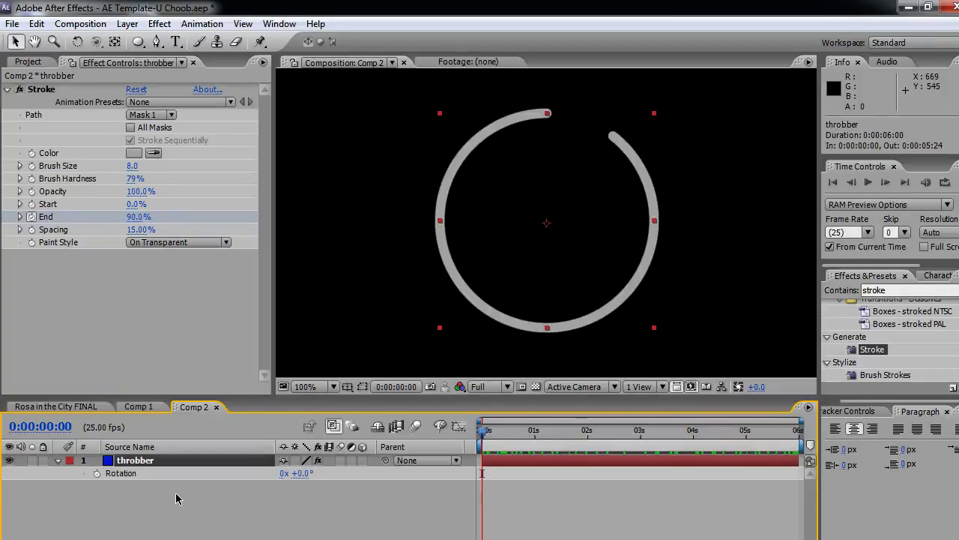
mouse_move(303, 482)
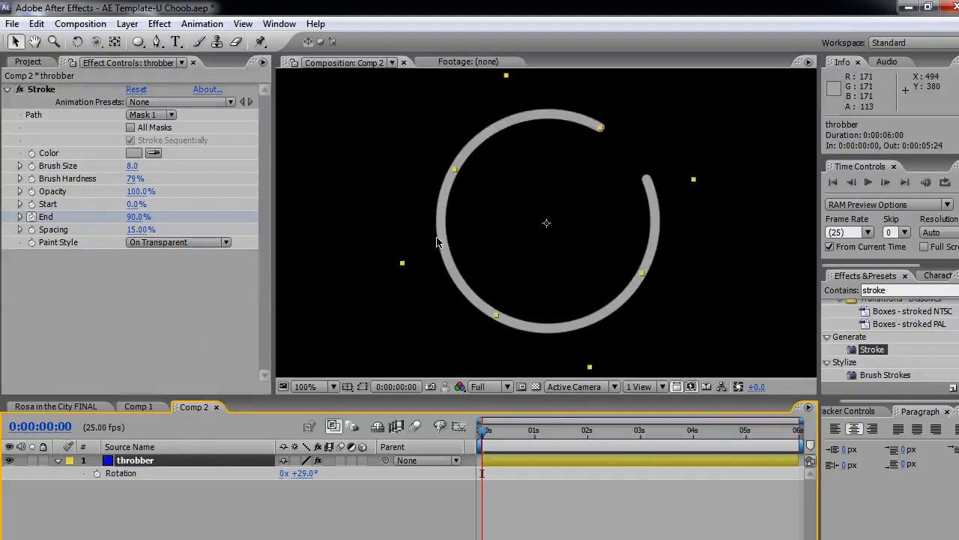
click(303, 387)
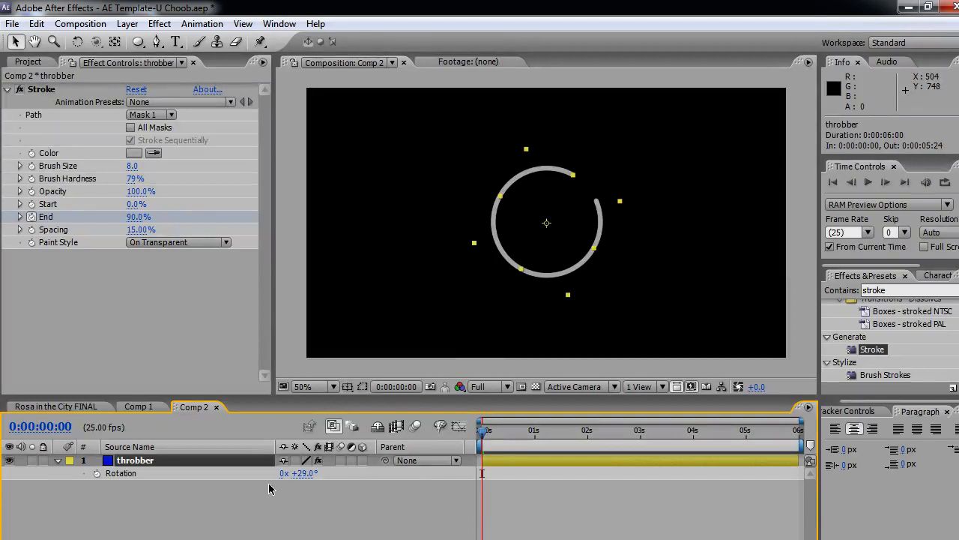
mouse_move(305, 486)
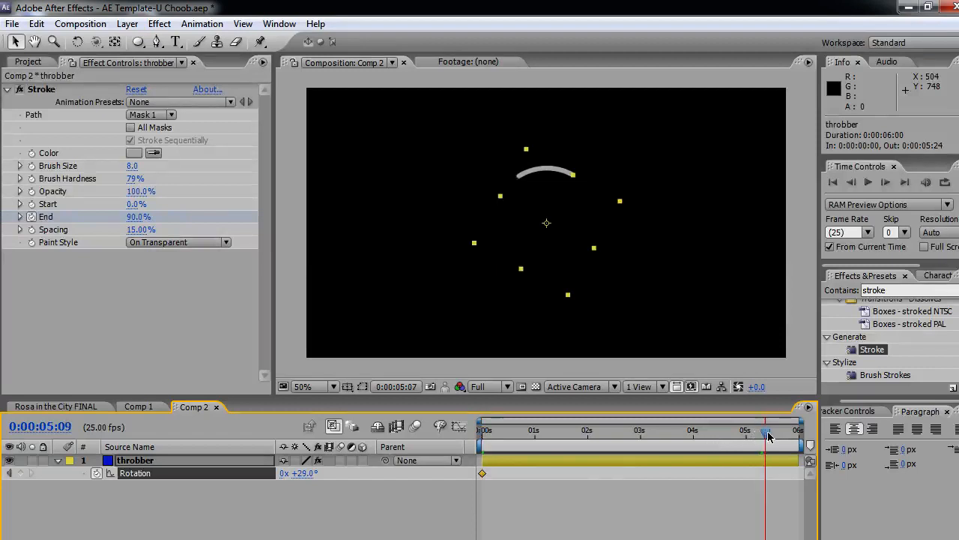
Step: At the final frame, scrub Rotation to 0x+346° to keyframe the spinner's end angle
drag(766, 433, 797, 433)
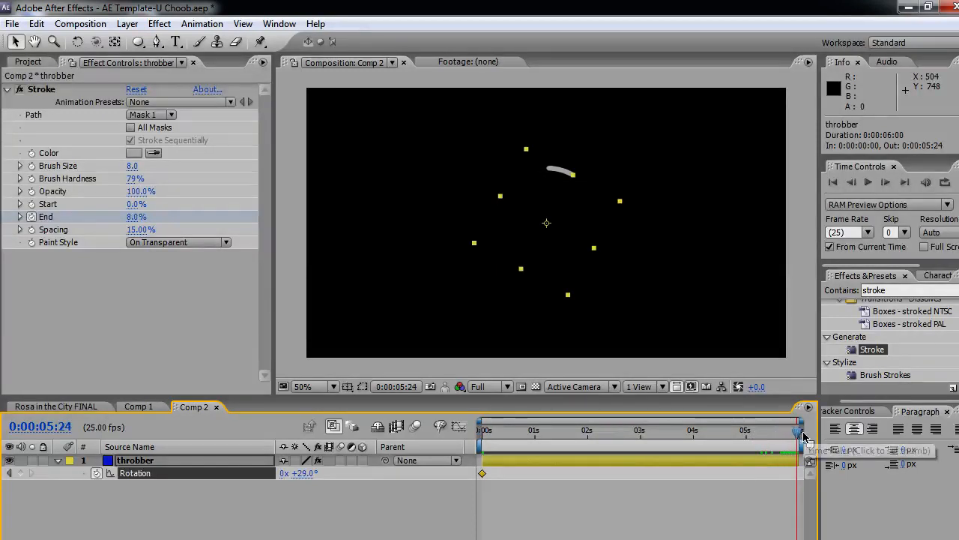
mouse_move(547, 186)
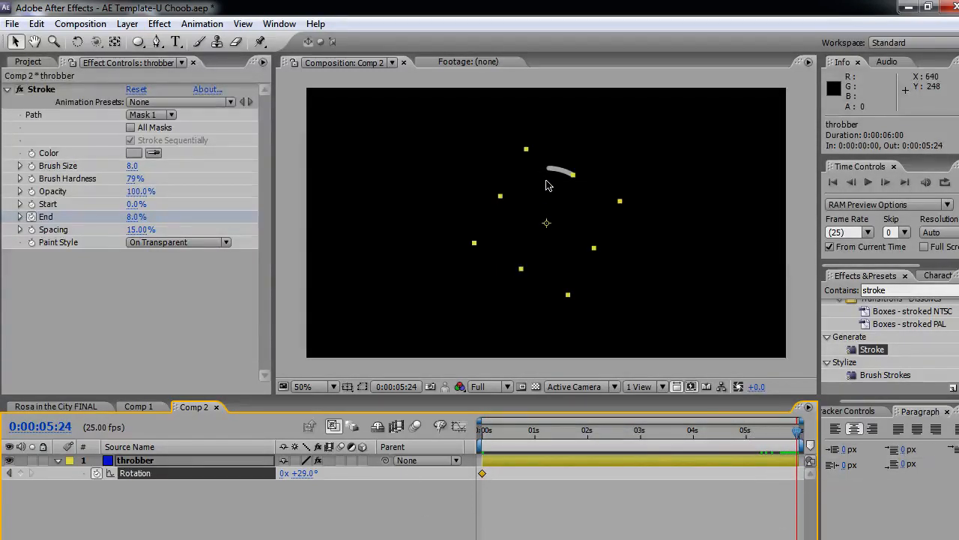
mouse_move(563, 173)
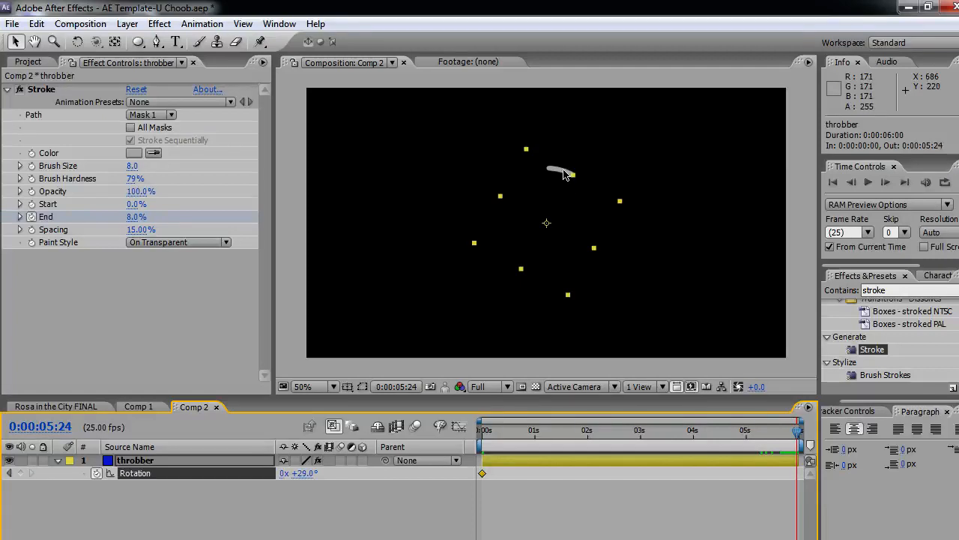
mouse_move(492, 369)
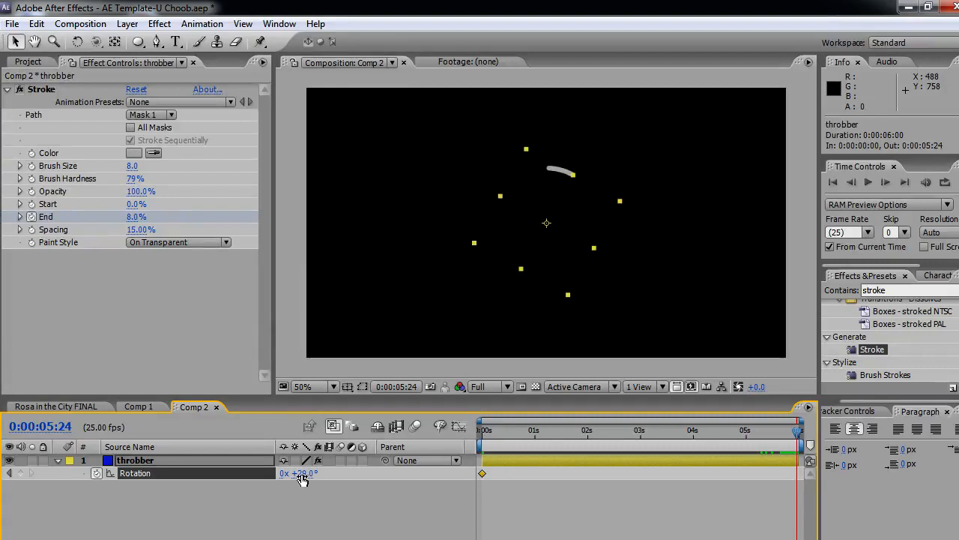
drag(299, 473, 387, 486)
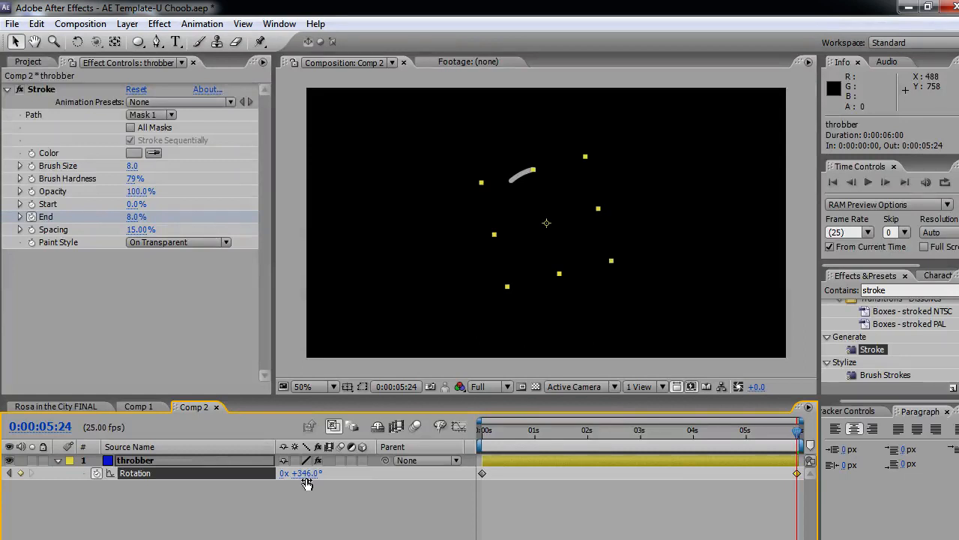
mouse_move(682, 488)
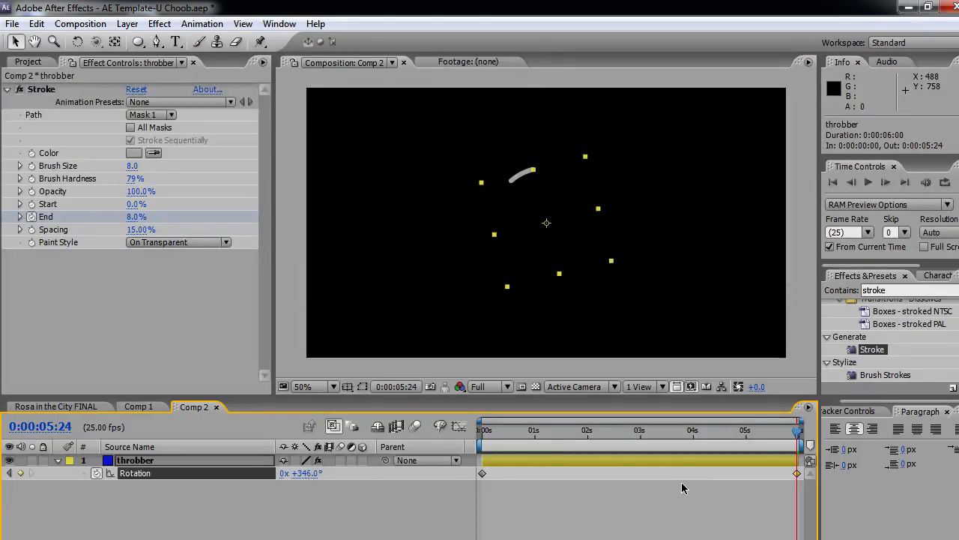
mouse_move(547, 447)
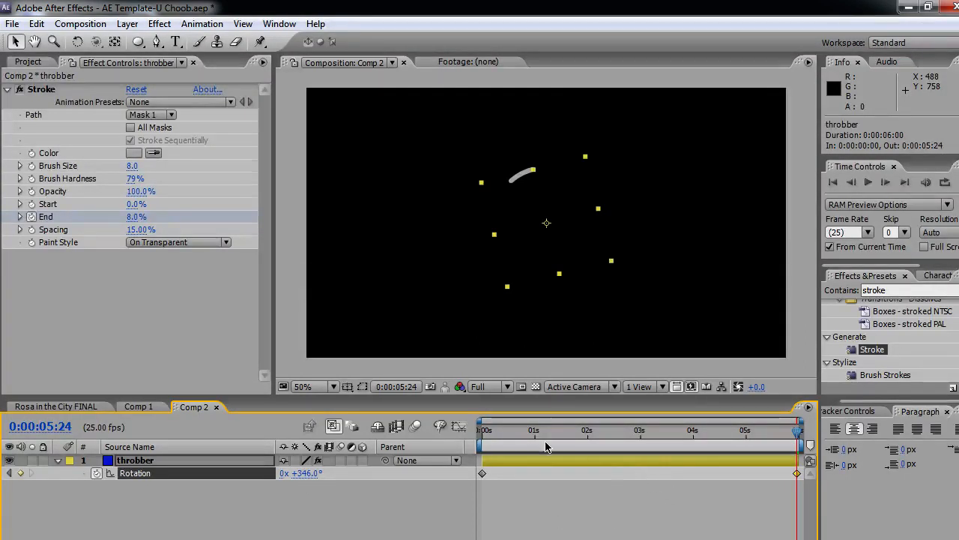
click(485, 429)
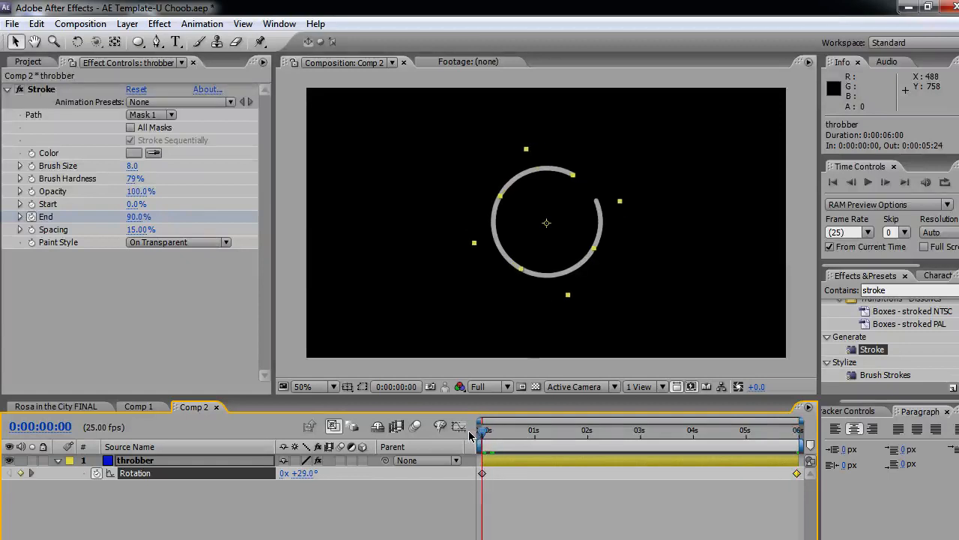
mouse_move(324, 485)
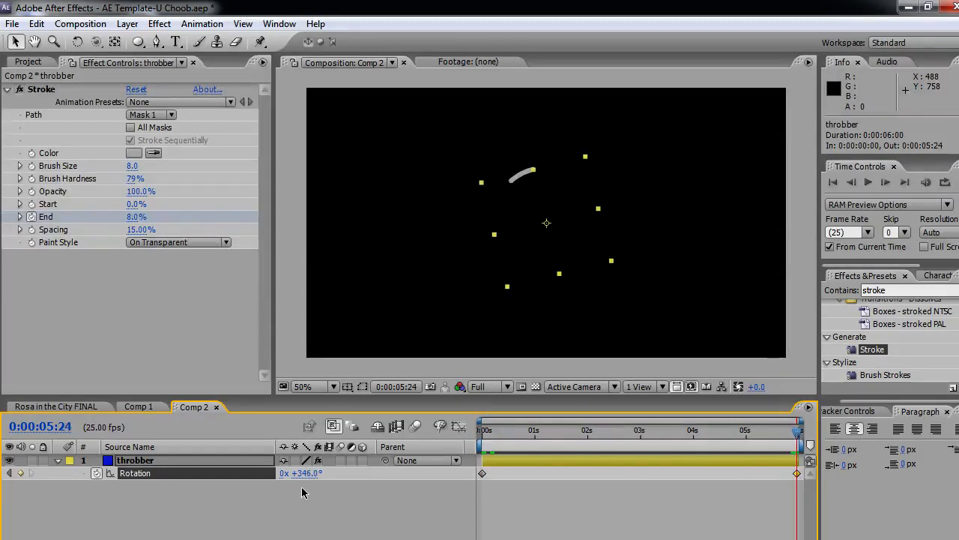
click(489, 429)
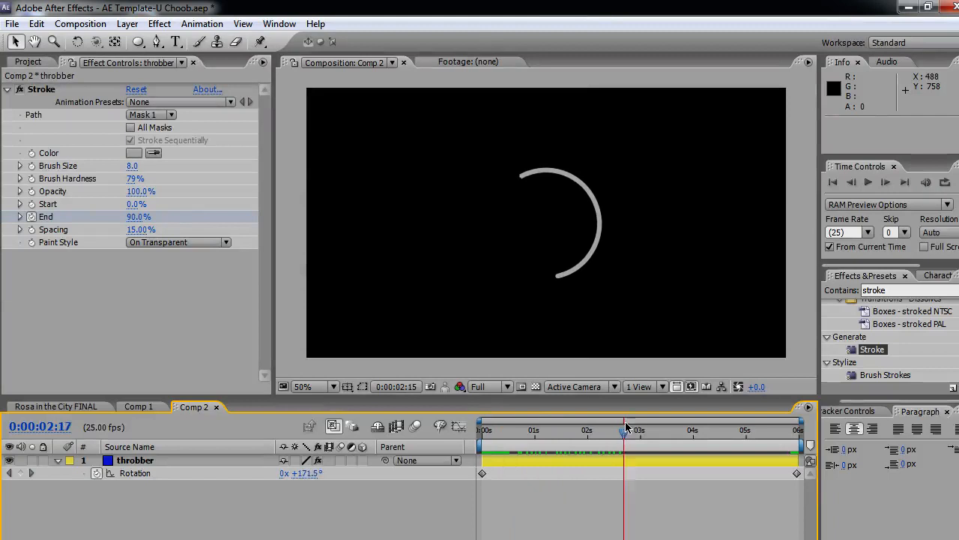
drag(622, 432, 798, 433)
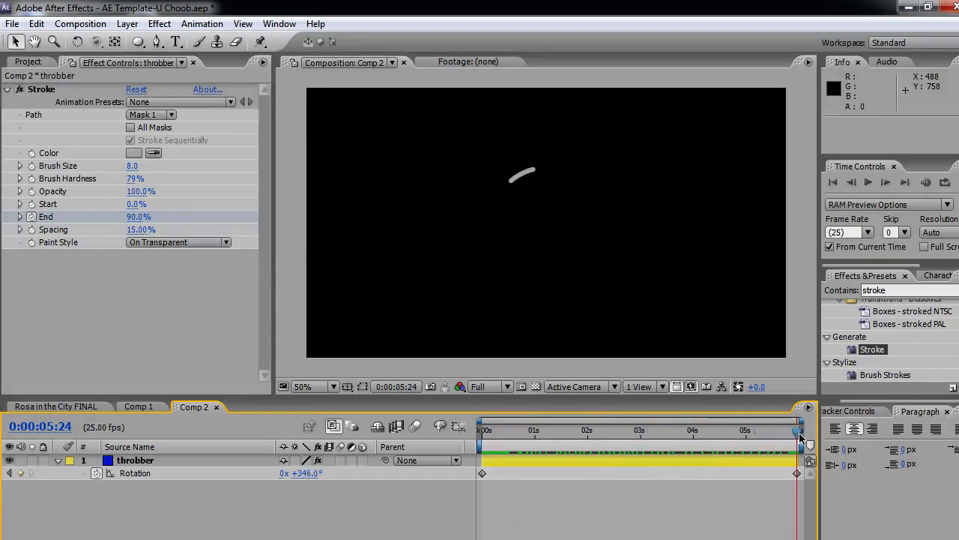
drag(797, 435, 570, 435)
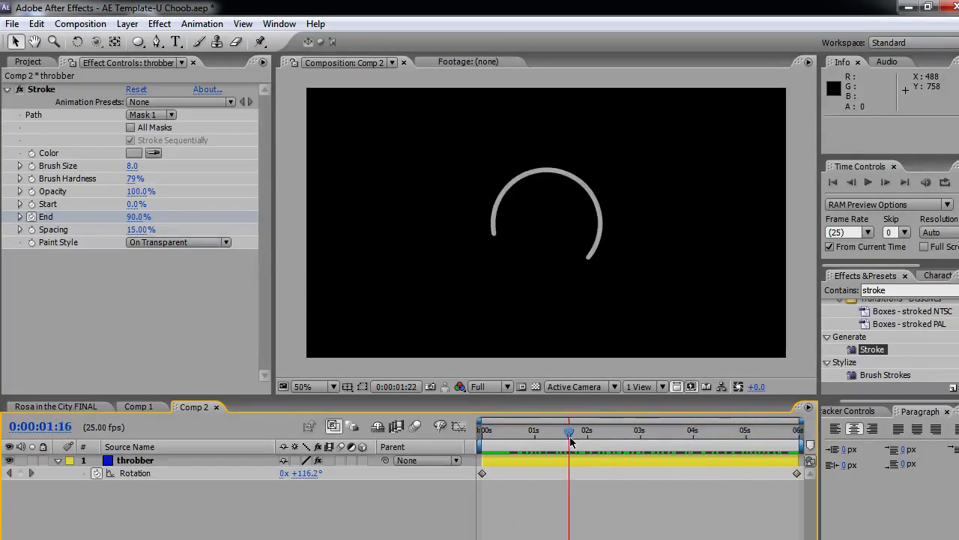
drag(569, 429, 658, 428)
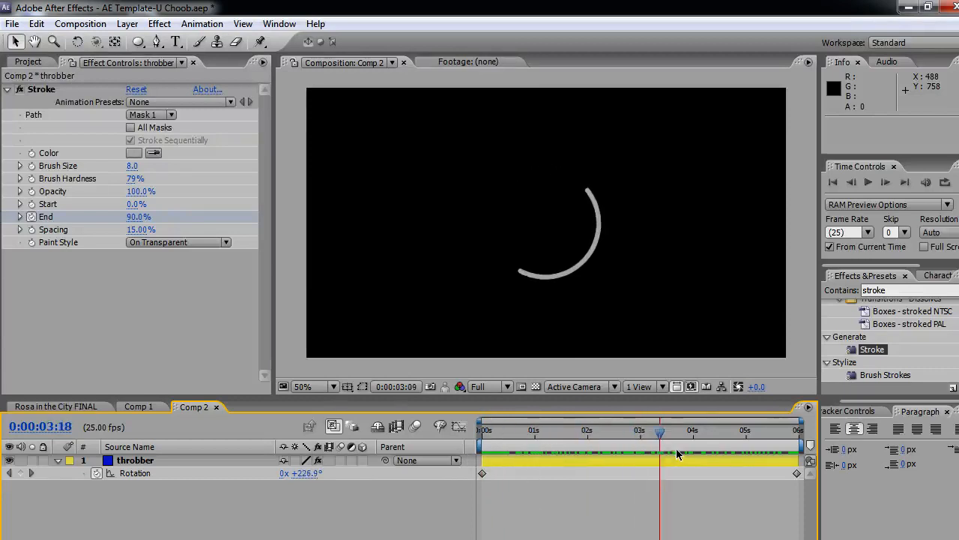
drag(658, 432, 642, 432)
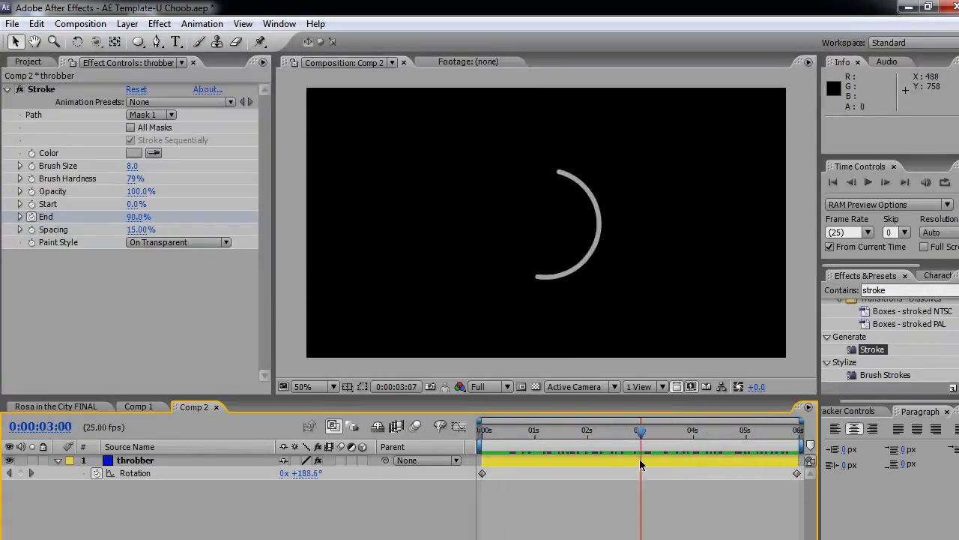
click(498, 429)
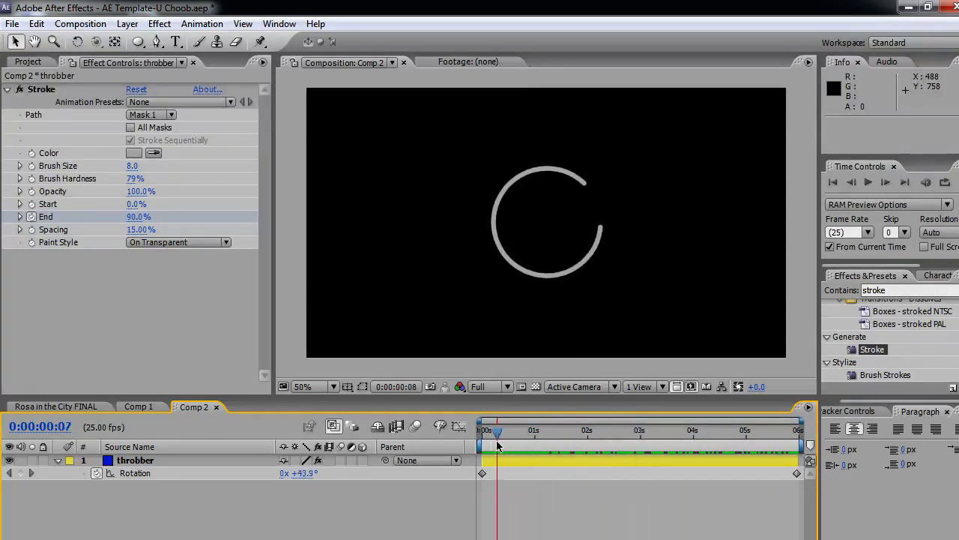
click(483, 431)
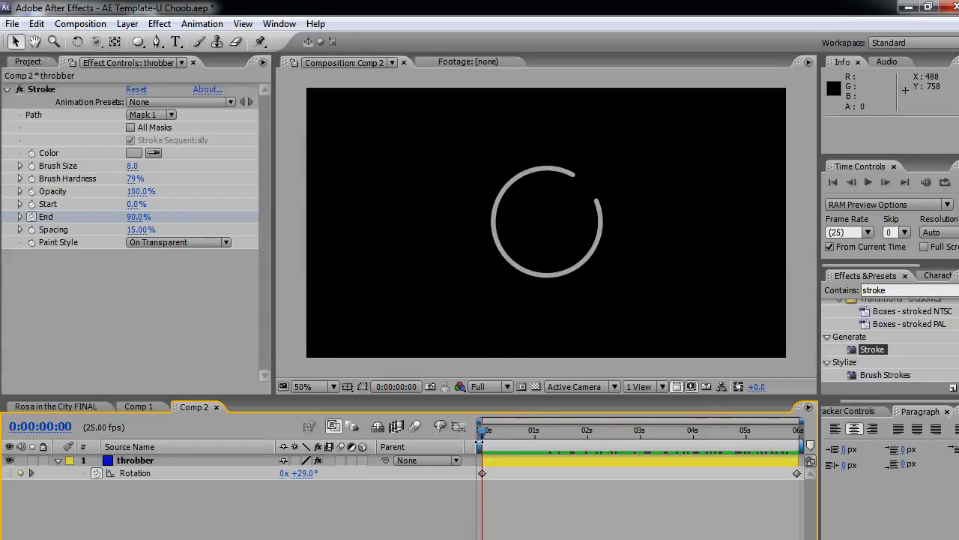
mouse_move(480, 429)
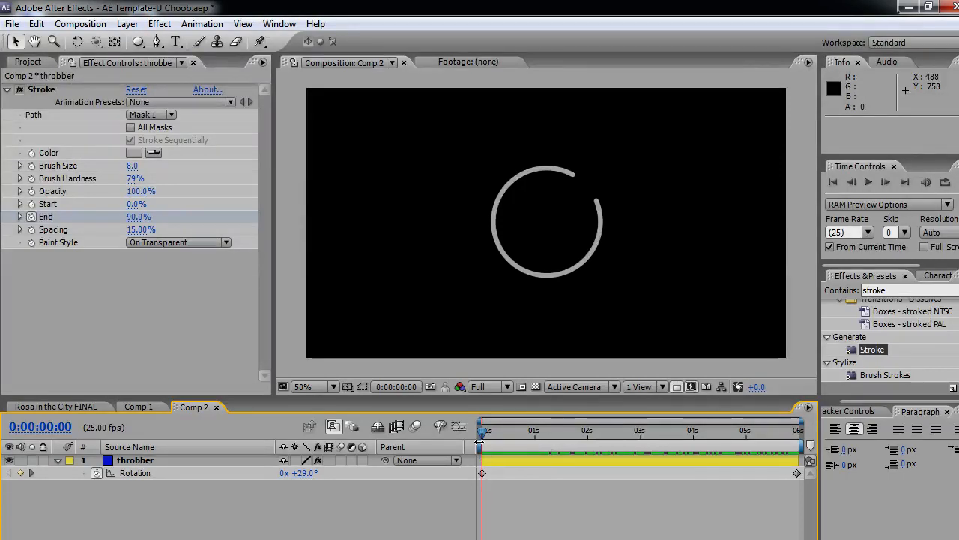
mouse_move(525, 174)
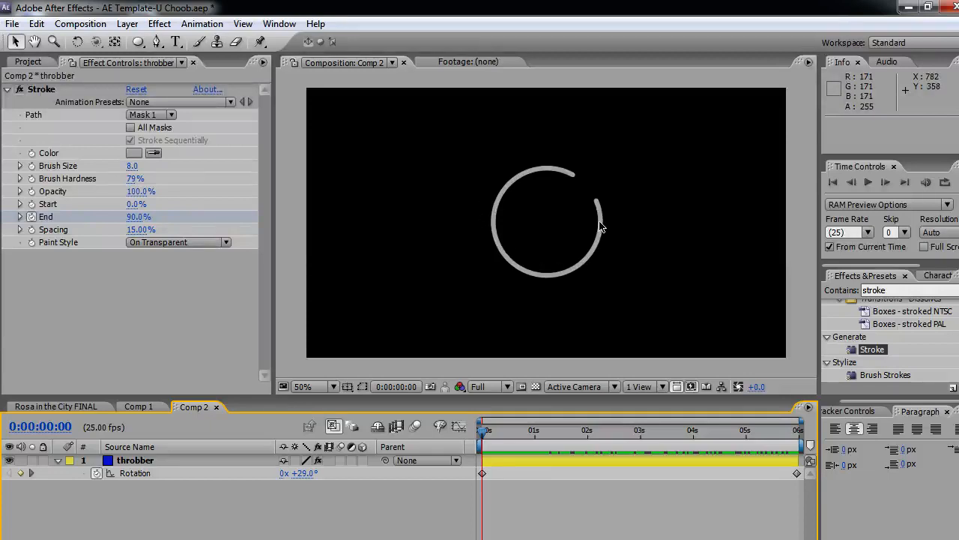
mouse_move(503, 201)
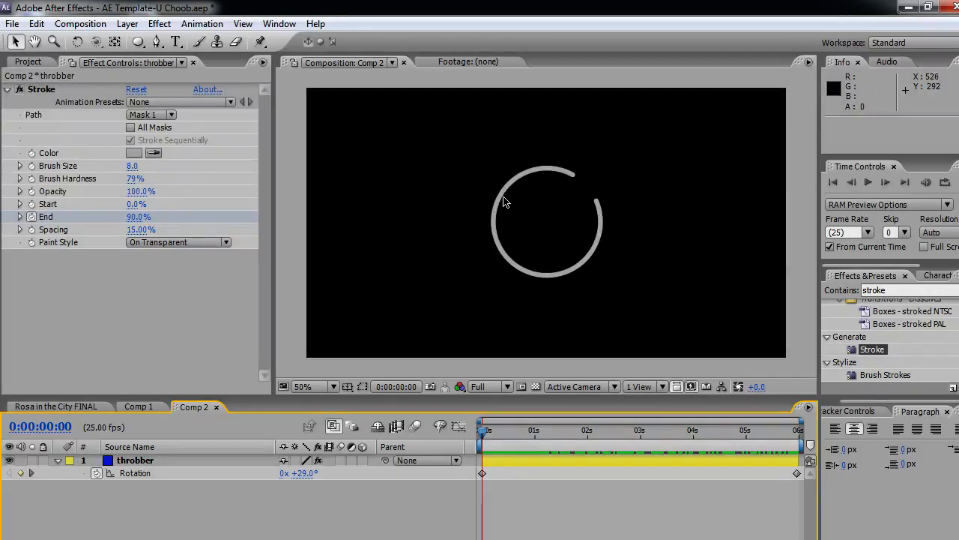
mouse_move(557, 266)
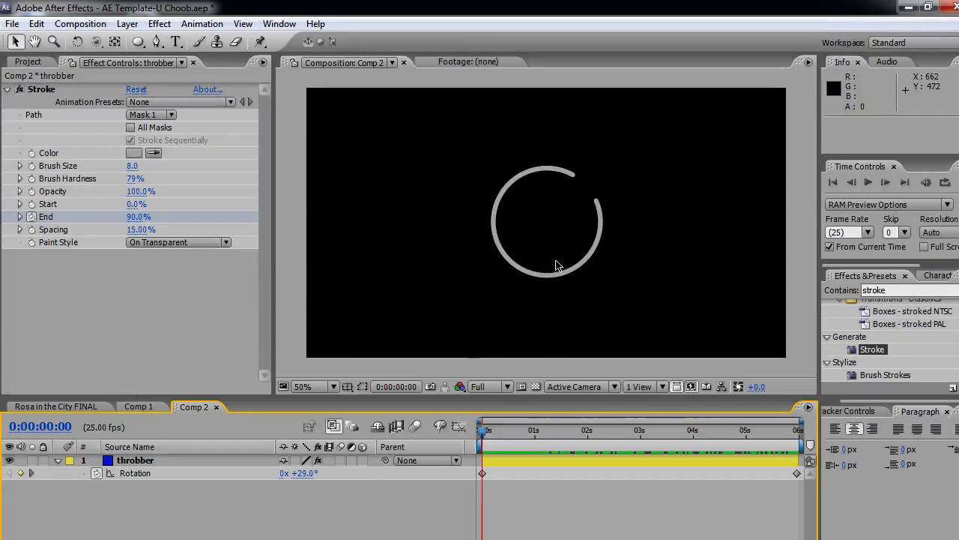
mouse_move(479, 346)
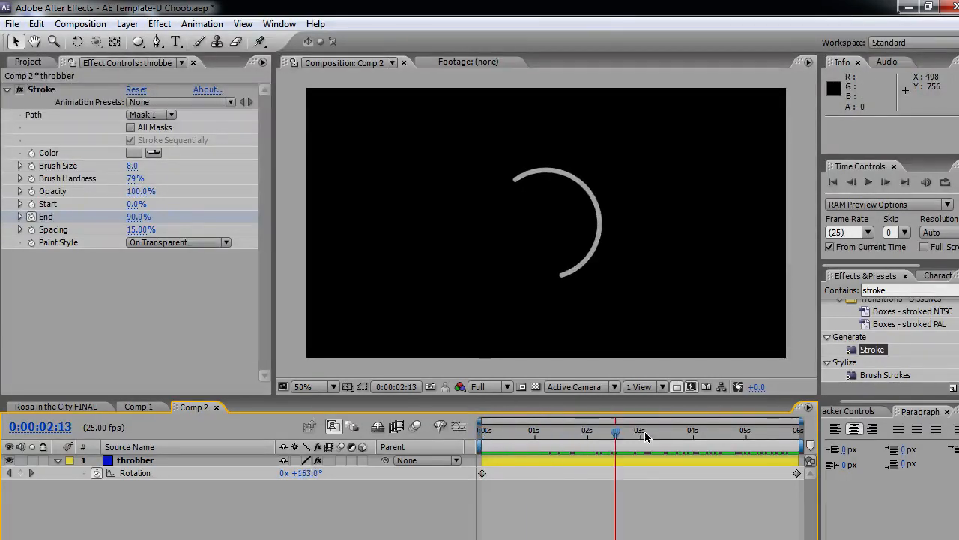
drag(615, 431, 642, 432)
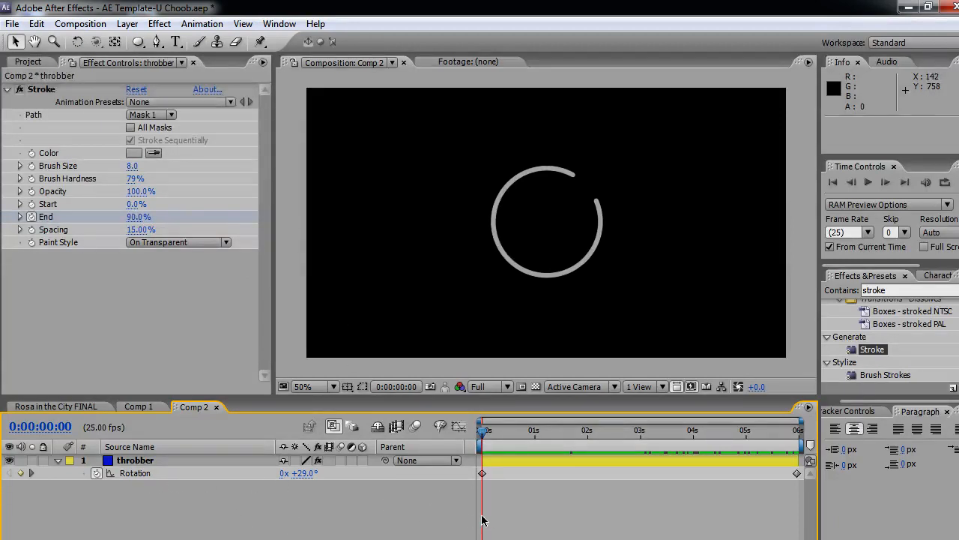
mouse_move(507, 516)
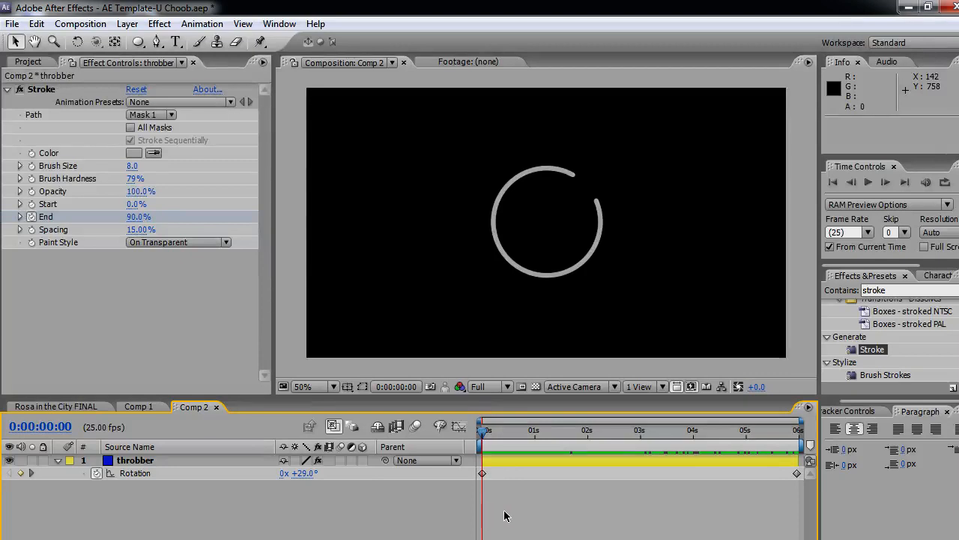